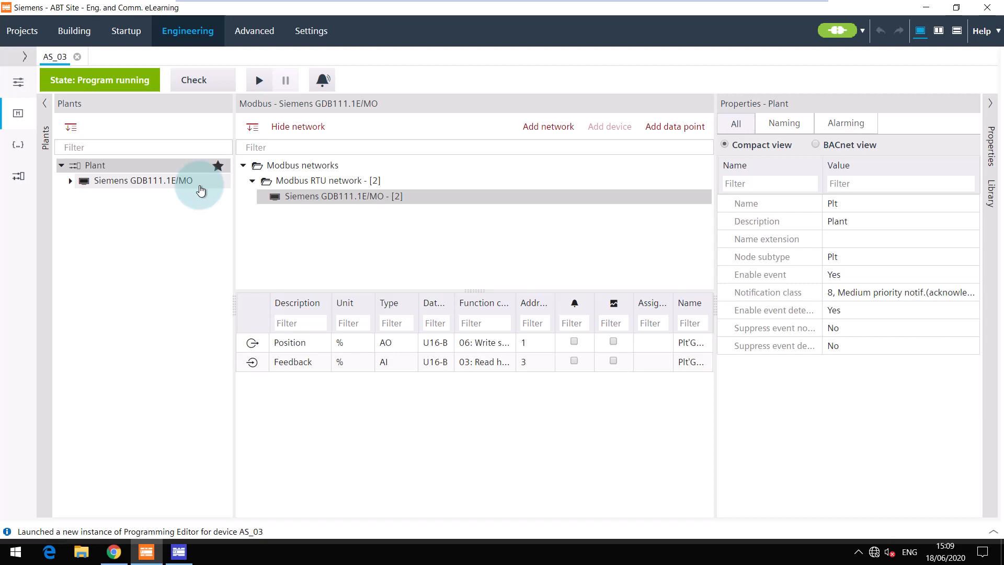
# Select the Siemens GDB111.1E/MO device under the plant to display its properties.
pyautogui.click(143, 180)
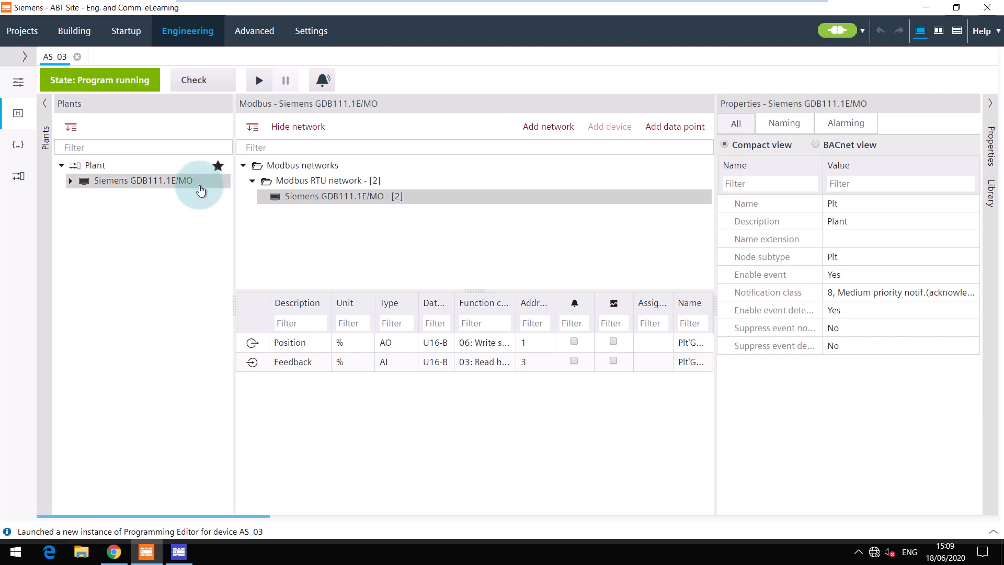
pyautogui.click(144, 181)
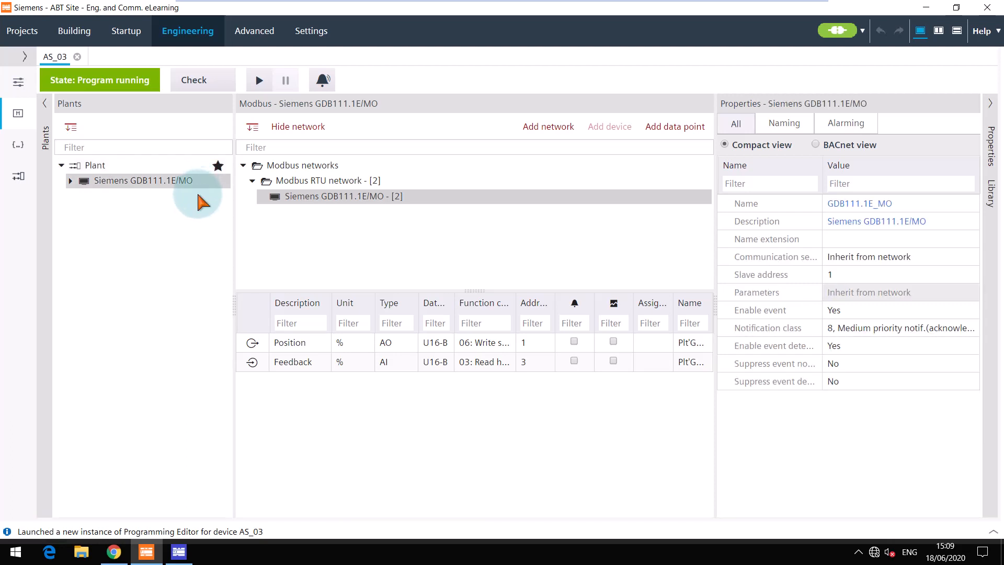
pyautogui.click(178, 551)
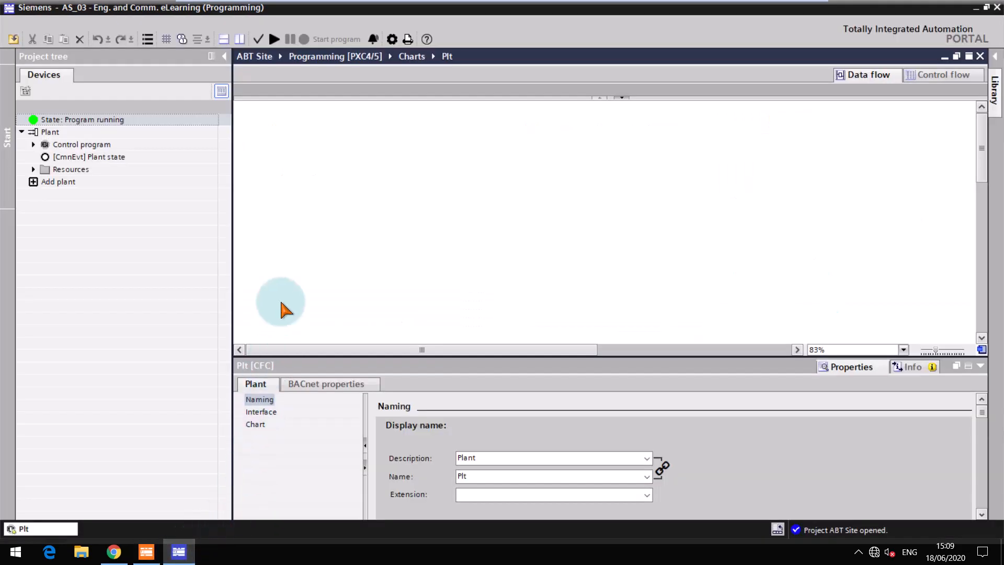
pyautogui.moveTo(780, 201)
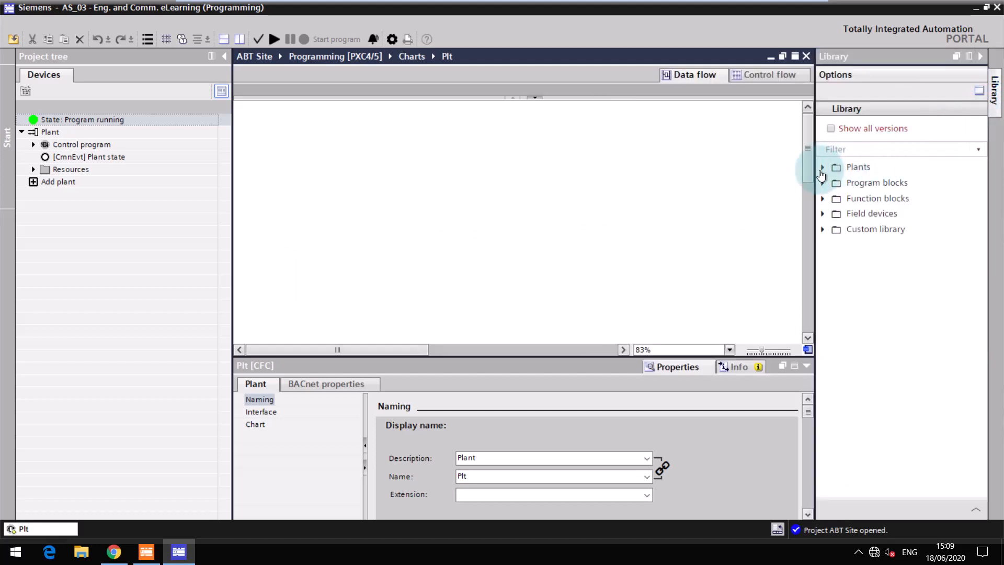
# Drag the [HelloWorld21] Hello world plant from the library's Plants folder into the program.
pyautogui.click(822, 168)
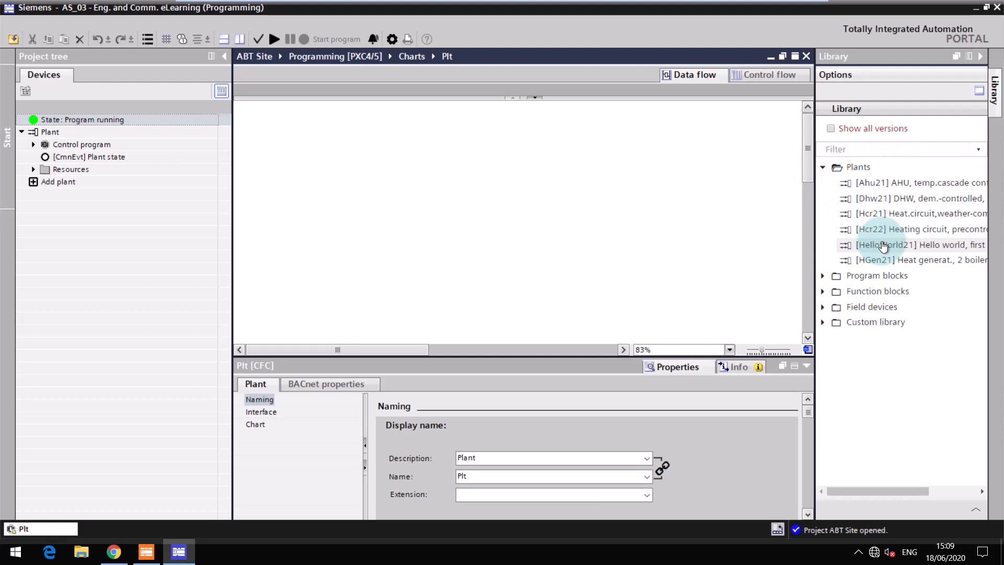
pyautogui.click(916, 245)
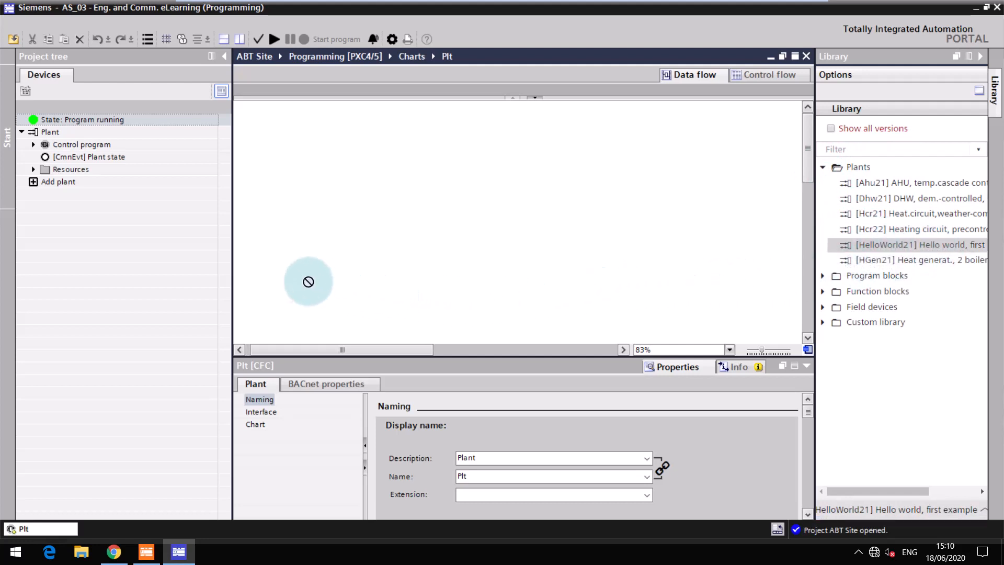
pyautogui.click(57, 182)
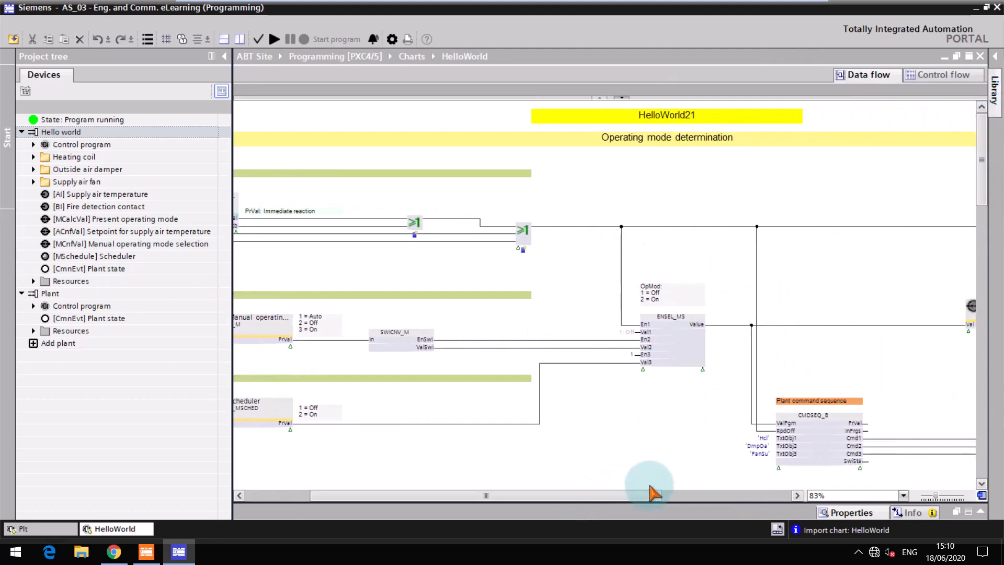
# Open the CMDSEQ_8 command sequence block's properties and view its aggregates.
pyautogui.click(820, 436)
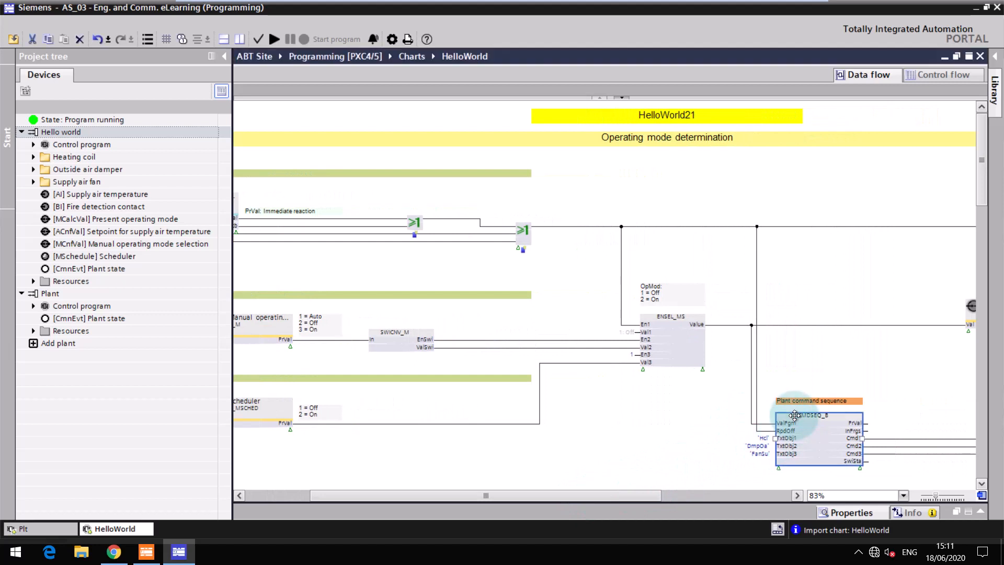
pyautogui.doubleClick(820, 439)
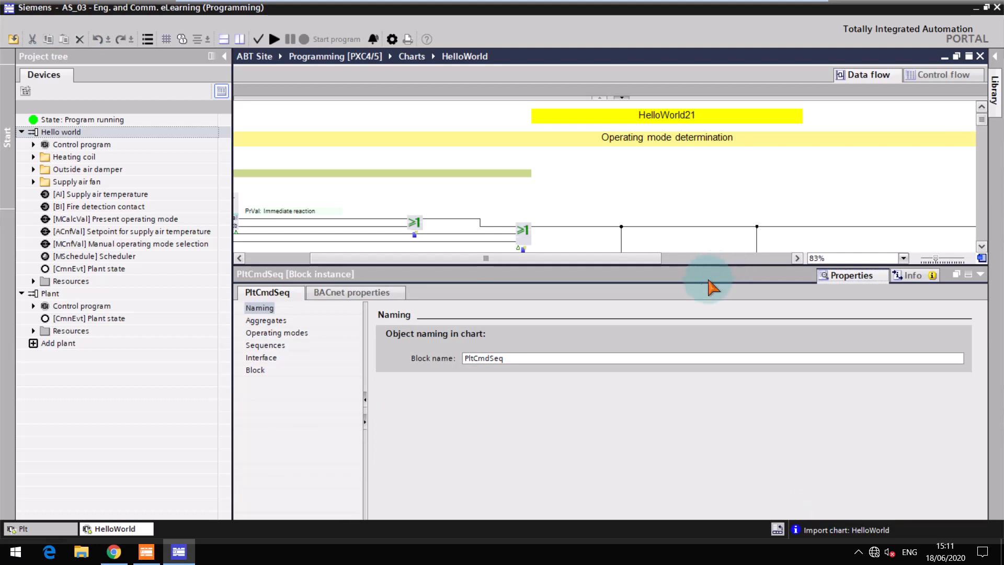
pyautogui.click(265, 320)
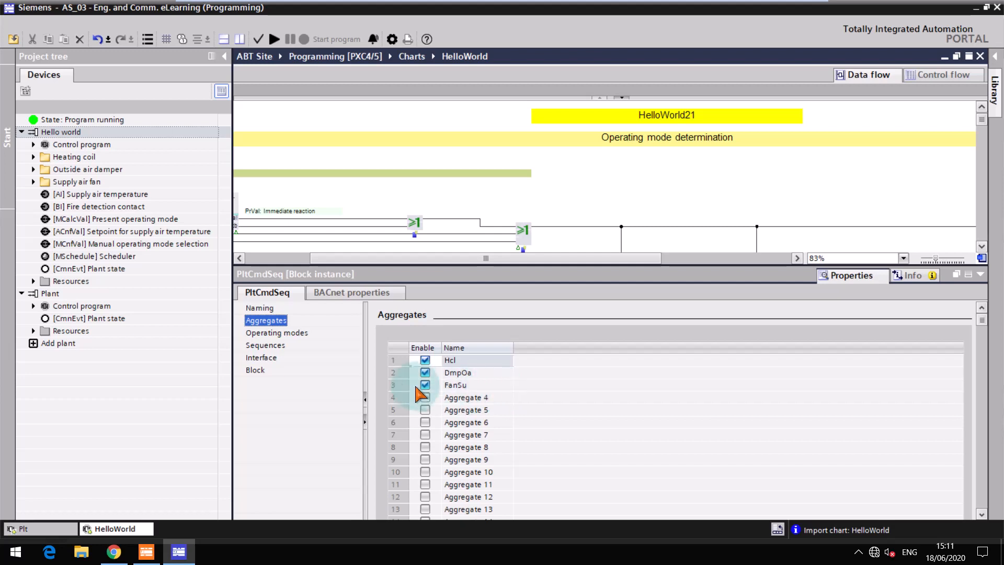
# Keep the Off, On operating mode and view the aggregates' start/stop sequence table.
pyautogui.click(276, 332)
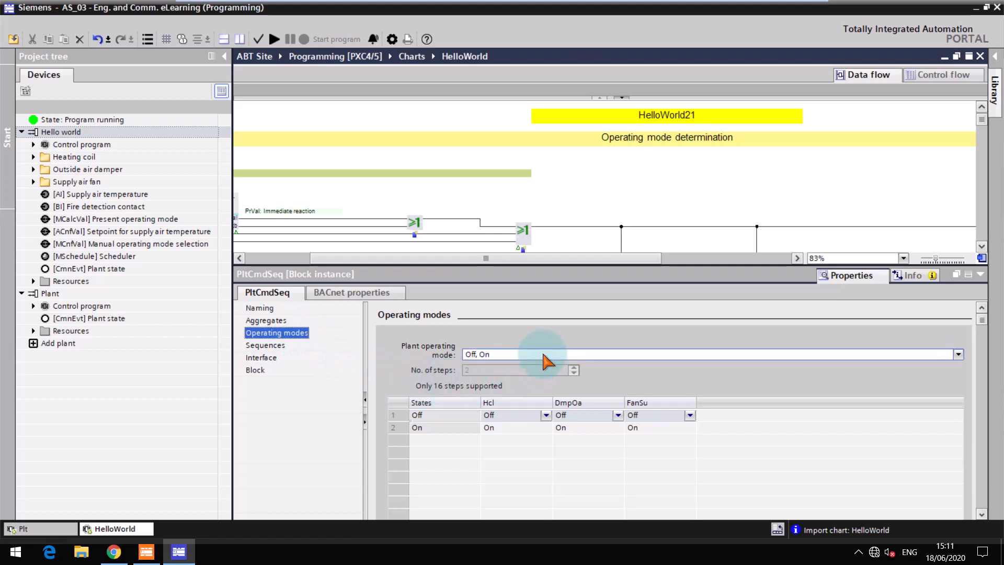
pyautogui.click(959, 354)
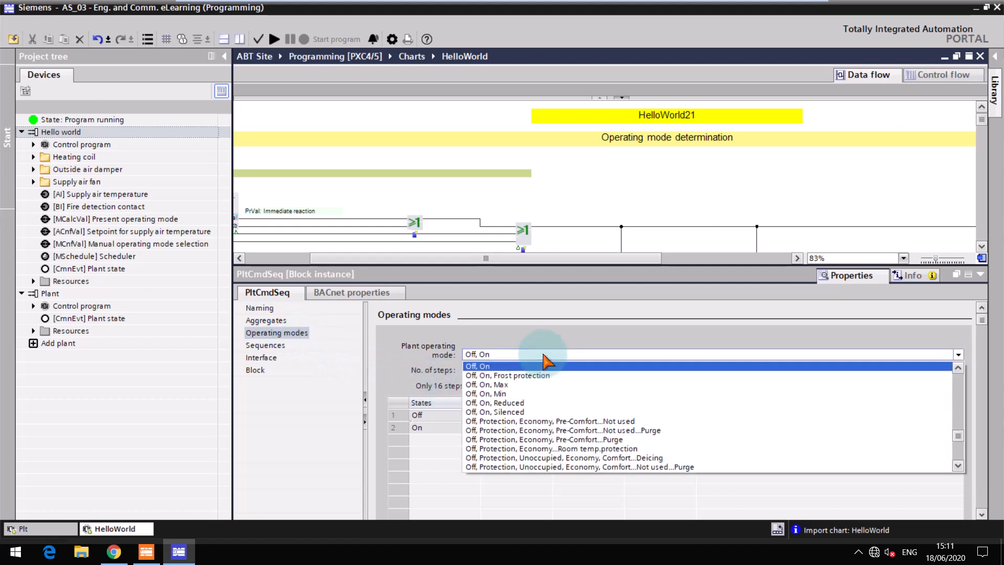
pyautogui.click(477, 365)
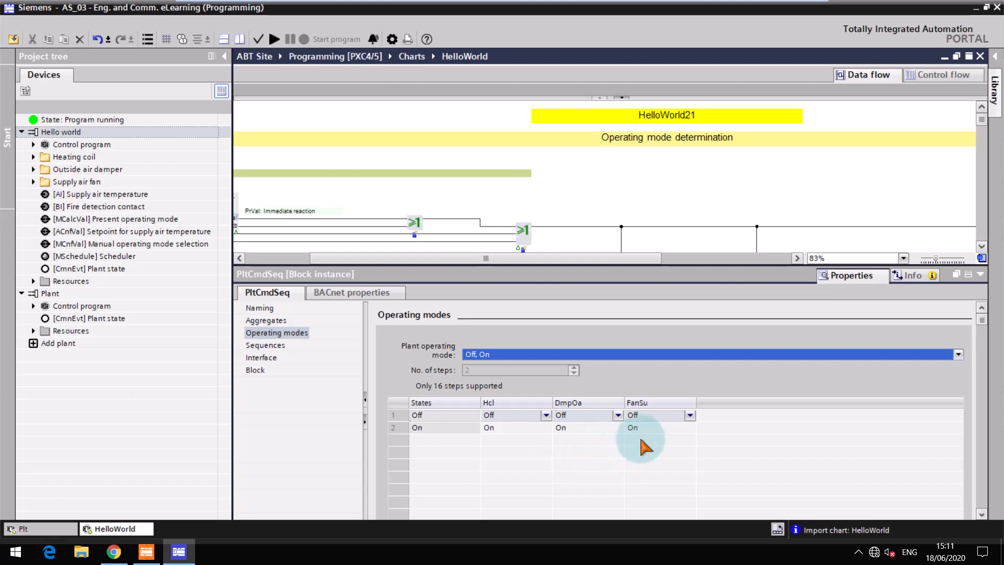
pyautogui.click(265, 344)
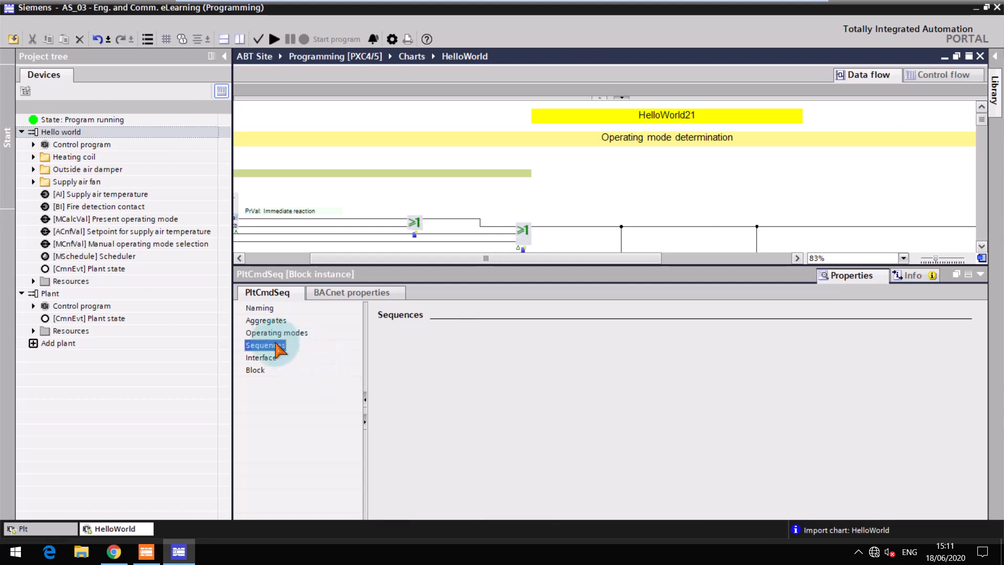
pyautogui.click(264, 345)
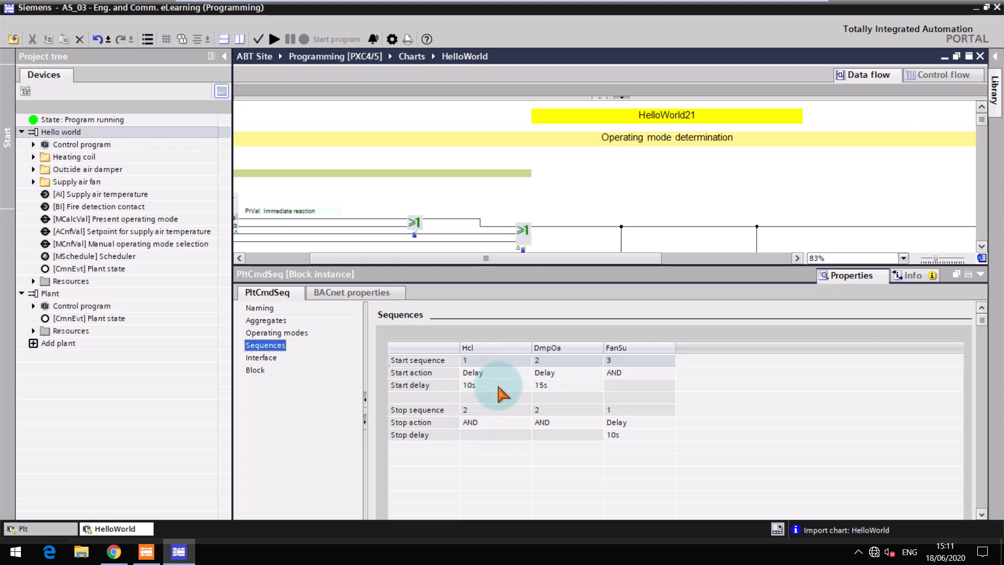
pyautogui.moveTo(570, 390)
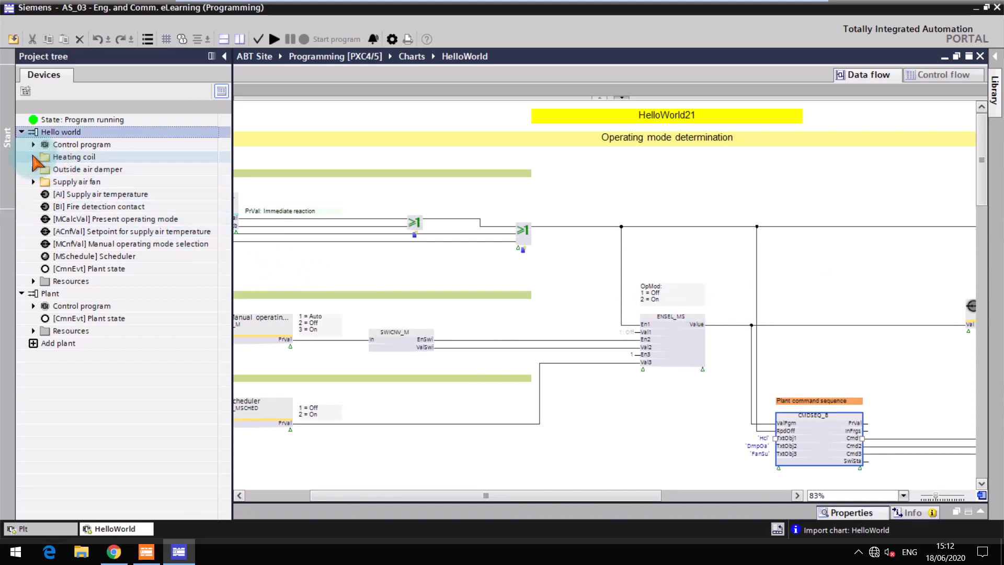
# Expand the Heating coil and Supply air fan folders, then cancel adding an 'hcl' folder.
pyautogui.click(33, 157)
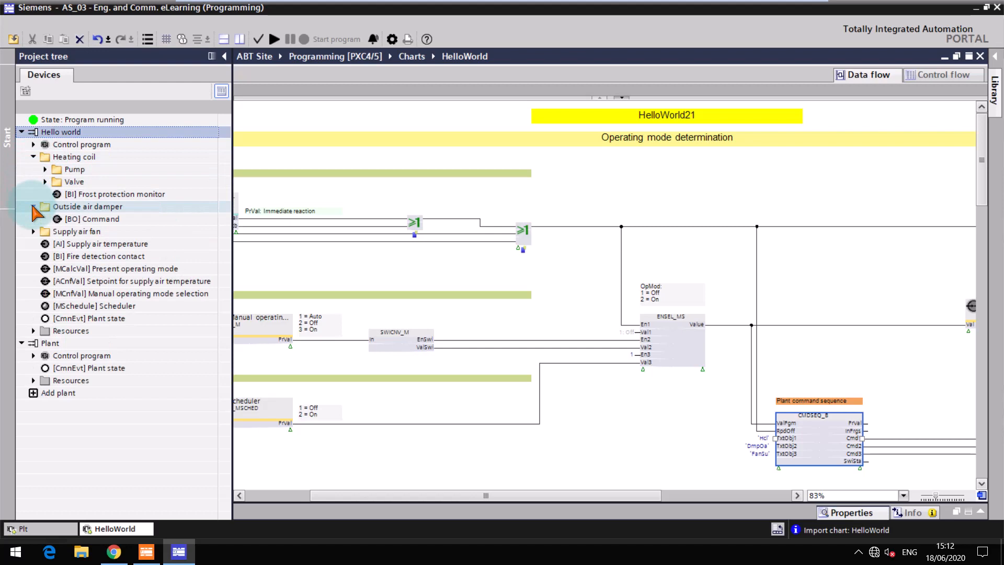
pyautogui.click(33, 231)
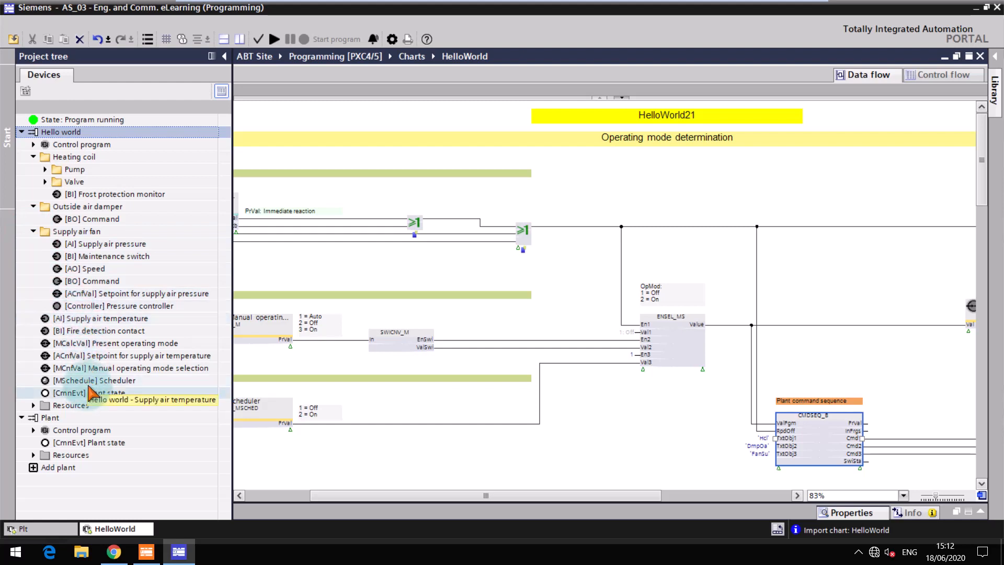
pyautogui.rightClick(61, 132)
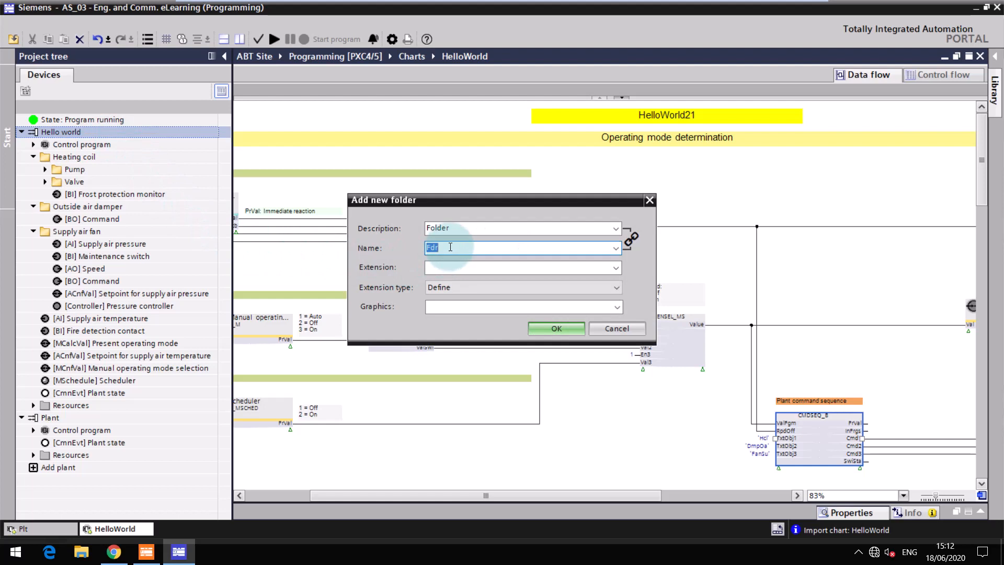
pyautogui.write('hcl')
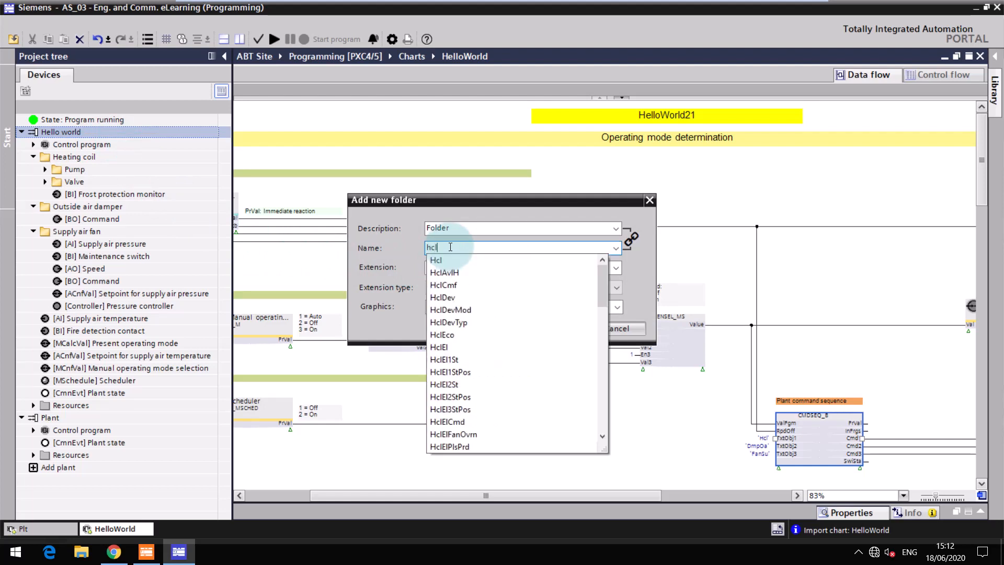
pyautogui.click(436, 260)
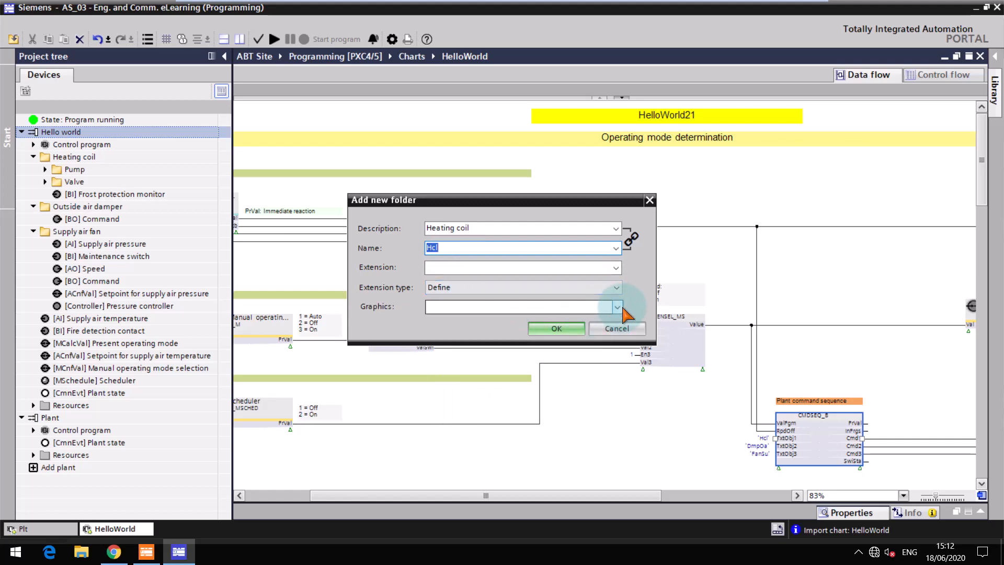
pyautogui.click(617, 306)
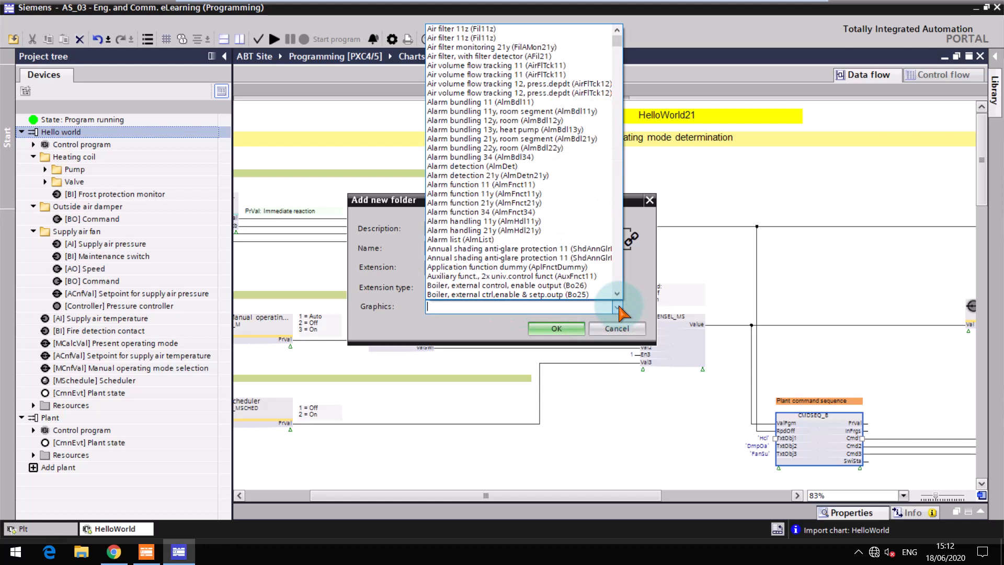
pyautogui.click(617, 328)
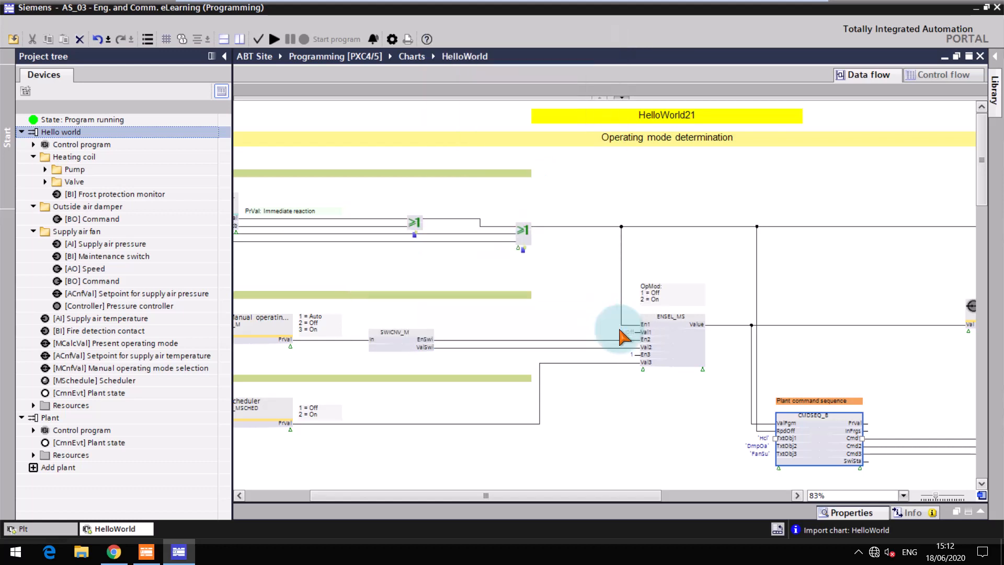
pyautogui.moveTo(612, 482)
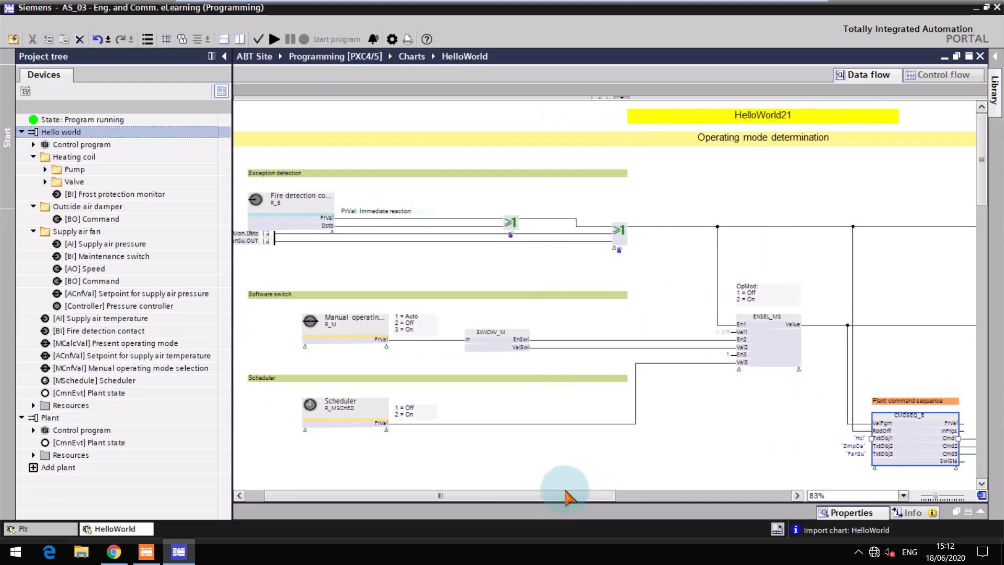
pyautogui.scroll(-3)
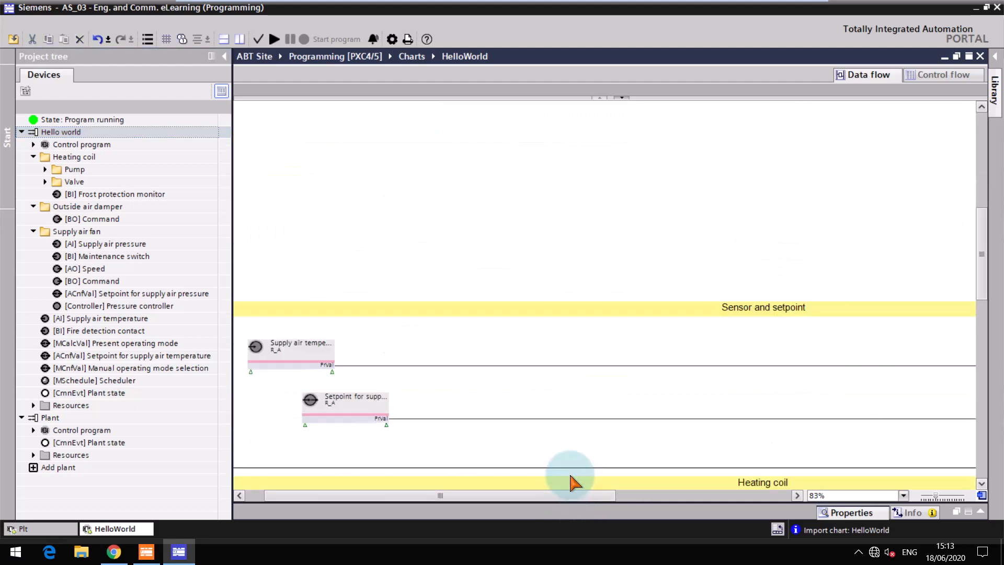
pyautogui.scroll(-3)
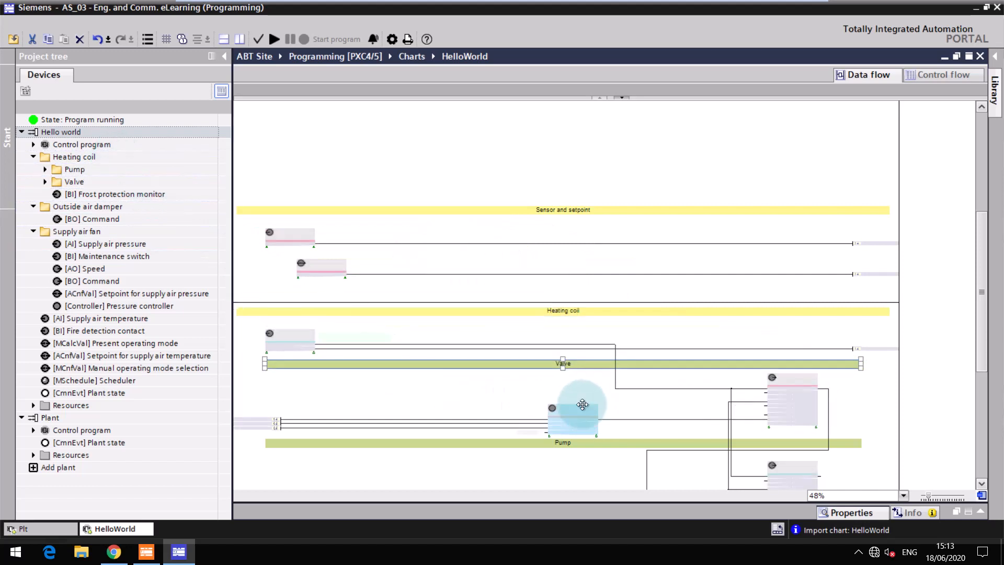
pyautogui.click(74, 157)
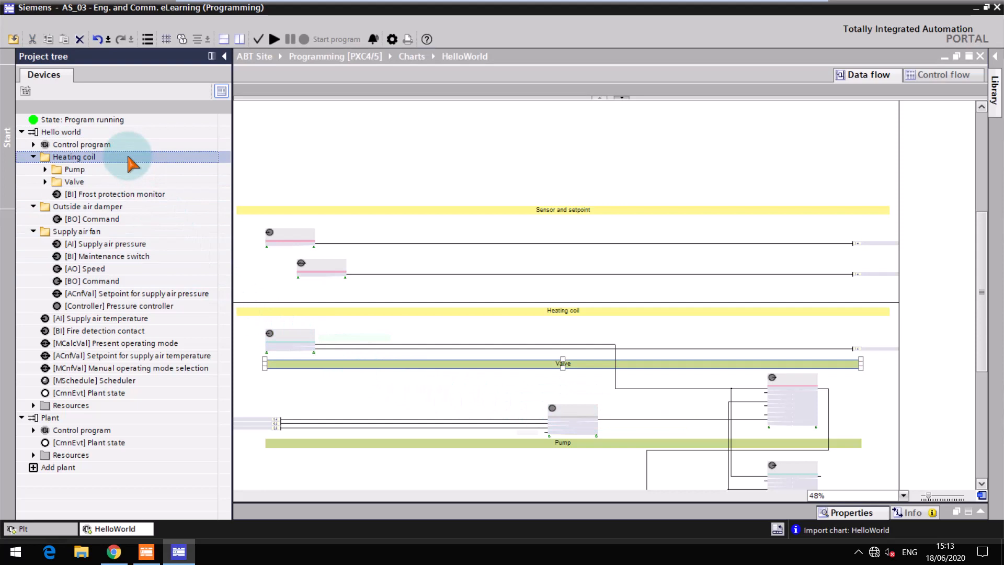
pyautogui.rightClick(74, 157)
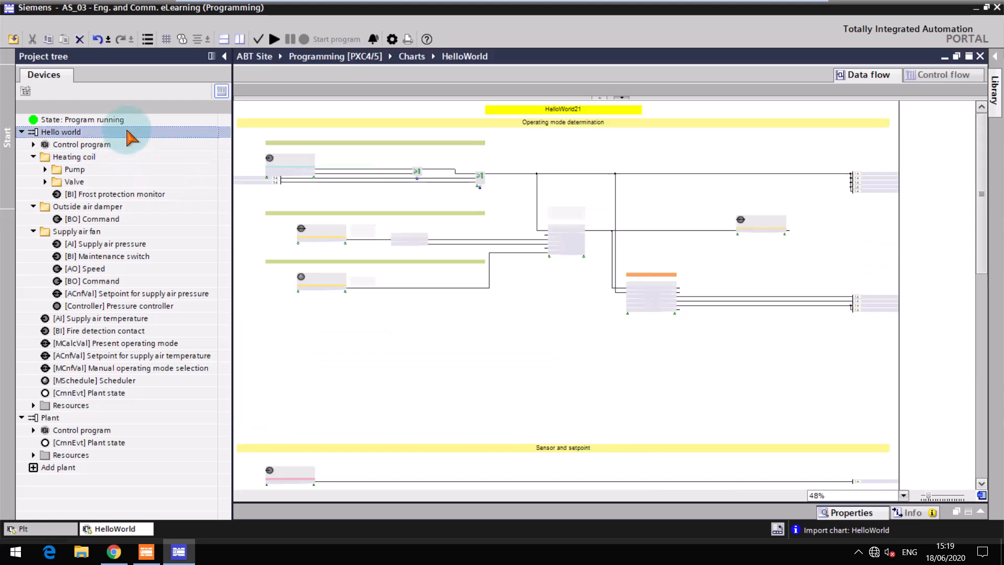
# Collapse Hello world and open Siemens GDB111.1E/MO under Plant > Resources > Modbus.
pyautogui.click(21, 132)
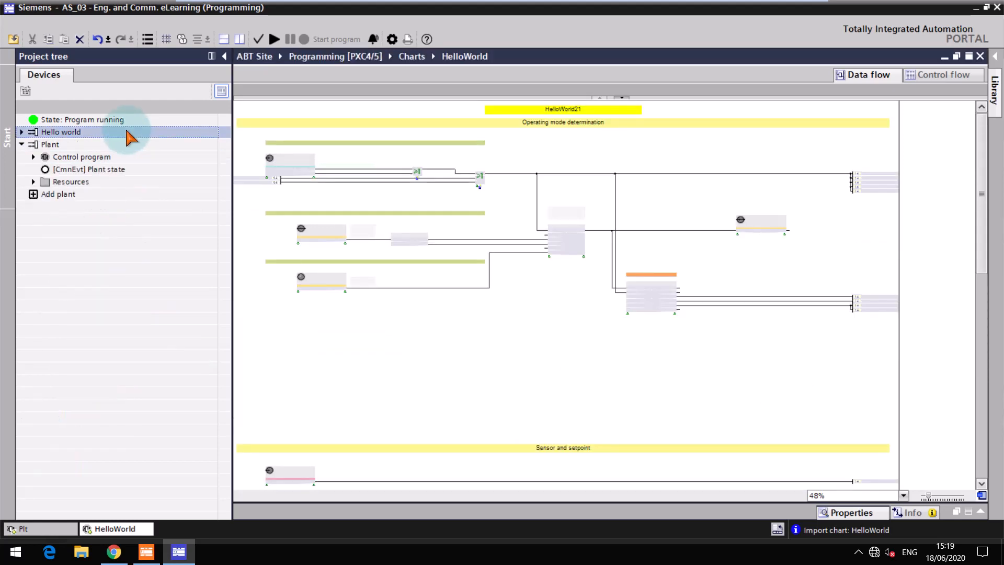
pyautogui.click(33, 182)
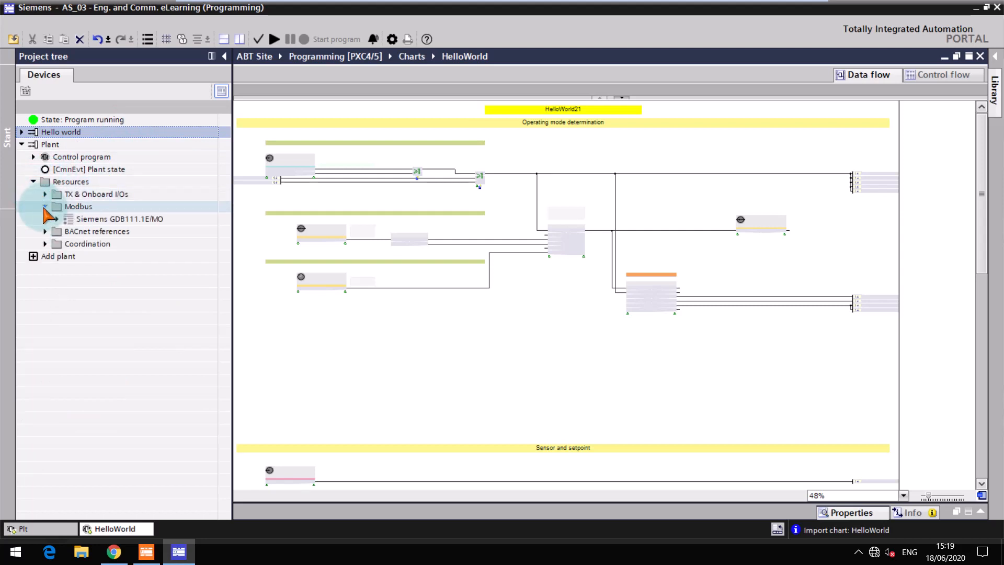
pyautogui.click(119, 219)
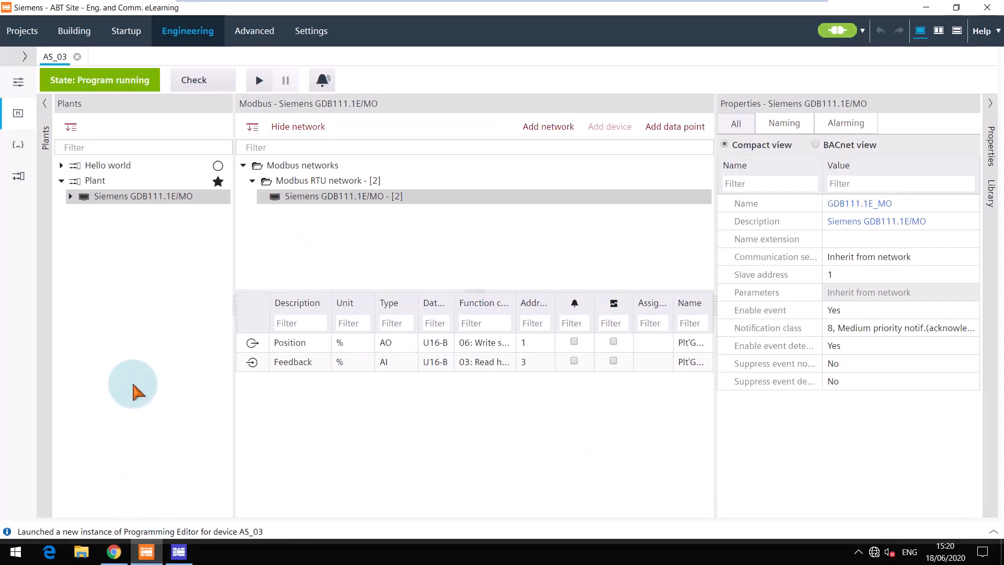
# Switch back to the HelloWorld Programming Editor window.
pyautogui.click(61, 166)
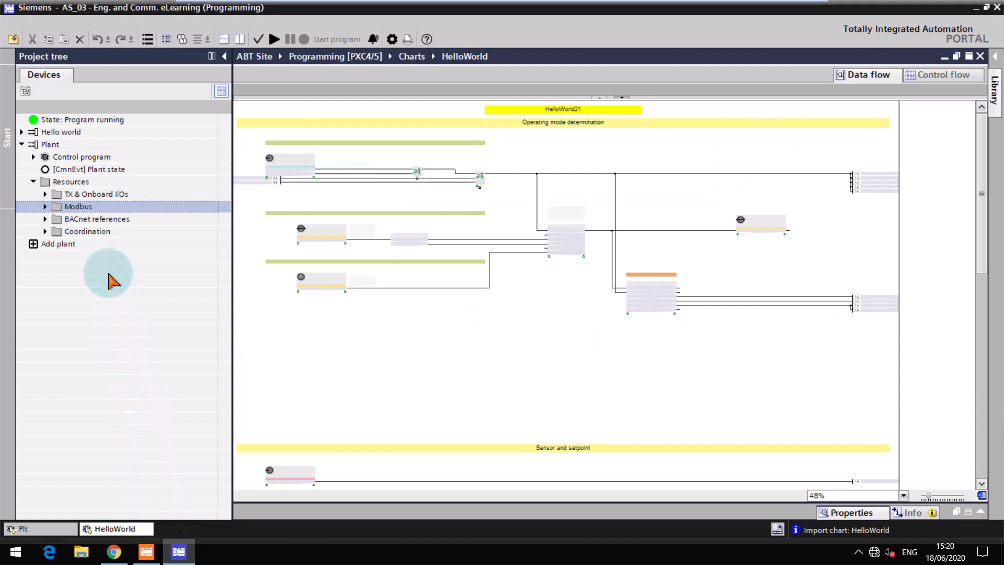
# Collapse Plant and expand Hello world > Resources > Modbus to reveal GDB111.1E/MO.
pyautogui.click(50, 145)
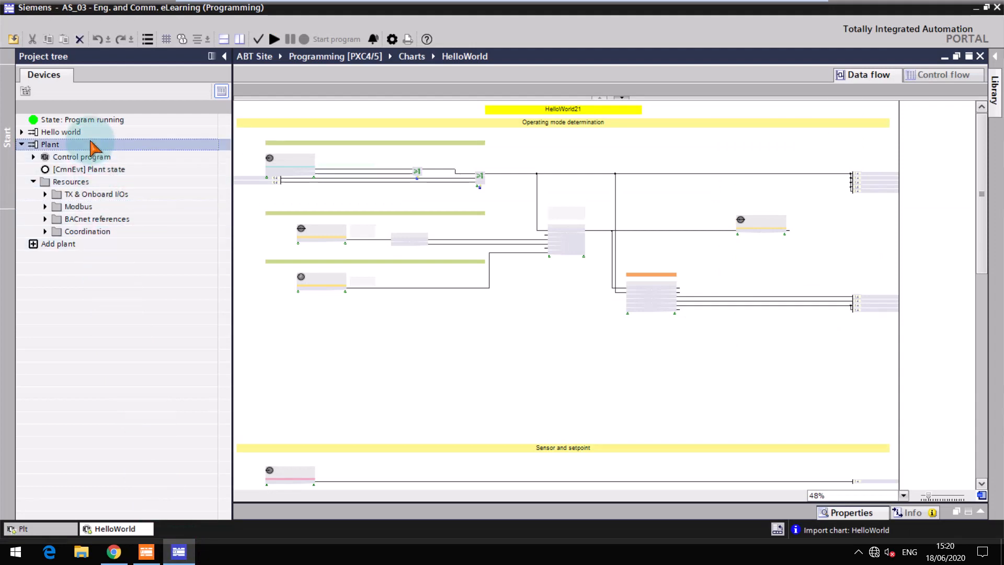
pyautogui.click(22, 131)
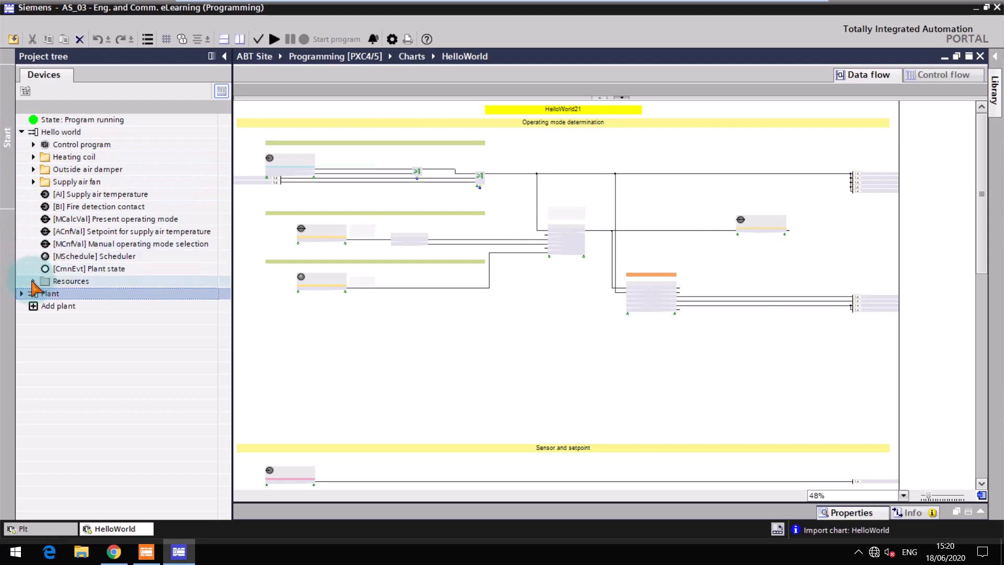
pyautogui.click(33, 281)
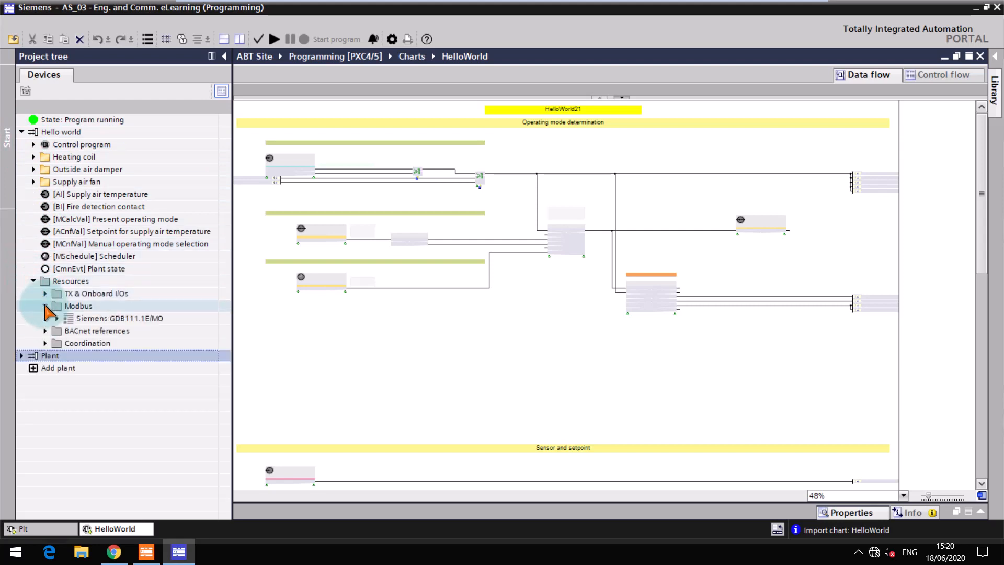
pyautogui.click(44, 305)
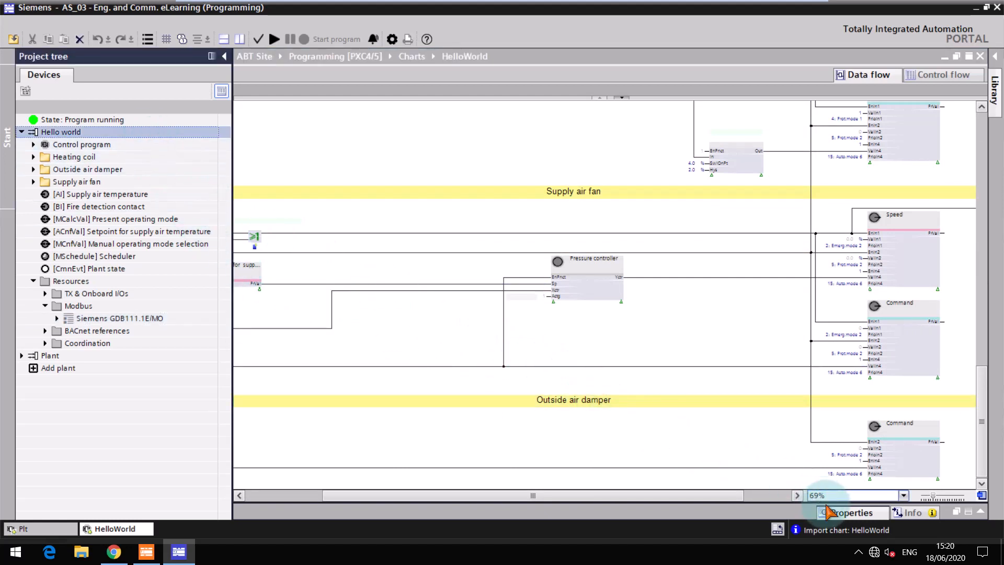
# Toggle the chart properties and scroll down to the Outside air damper section.
pyautogui.click(849, 512)
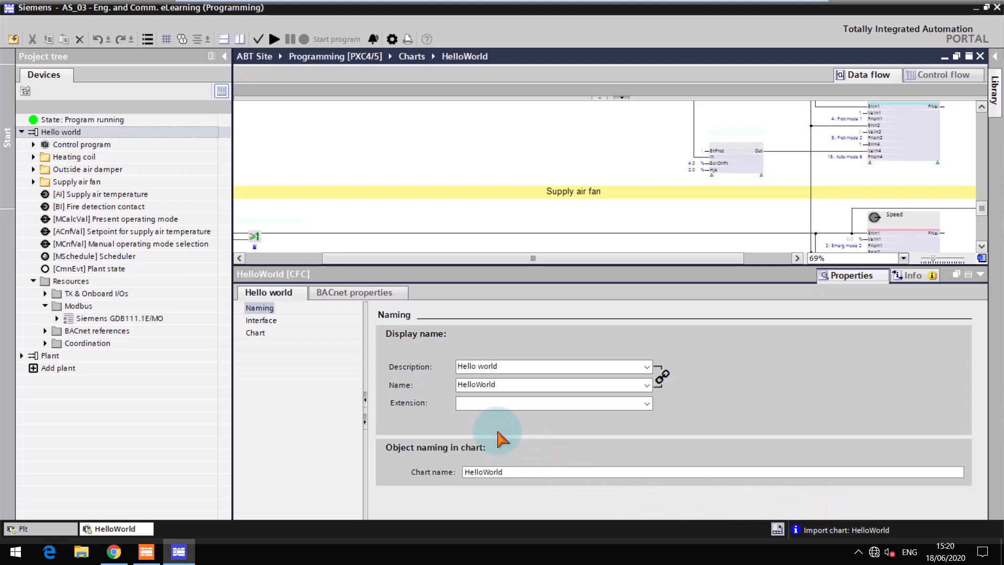
pyautogui.click(255, 333)
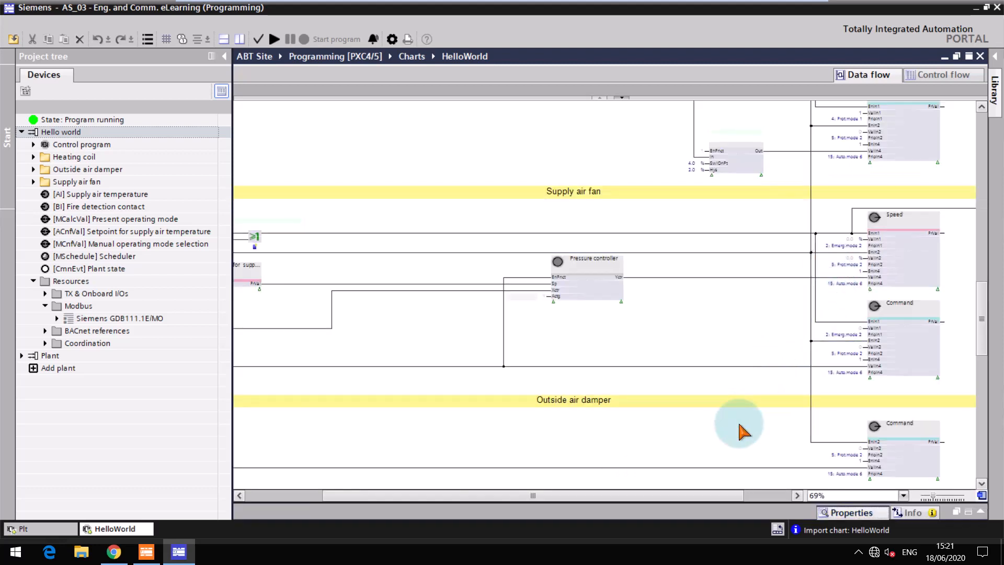
pyautogui.scroll(-3)
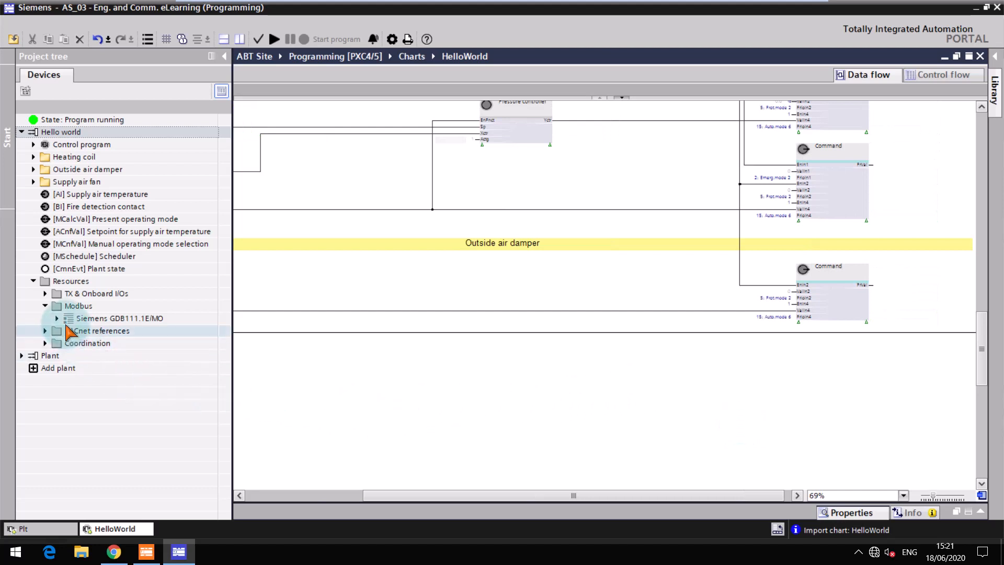
# Place GDB111.1E/MO's [AO] Position data point below the Outside air damper section.
pyautogui.click(56, 319)
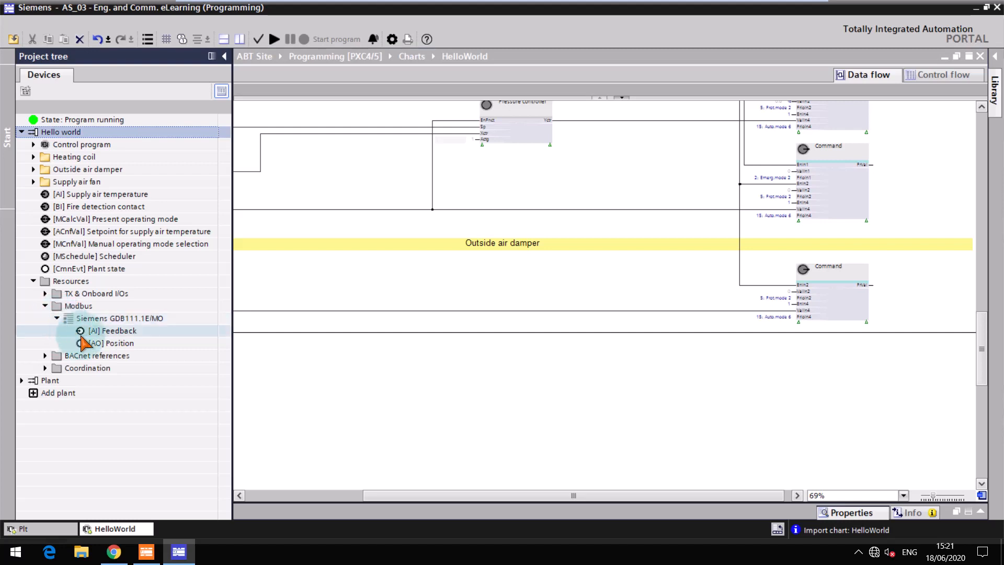
pyautogui.click(113, 343)
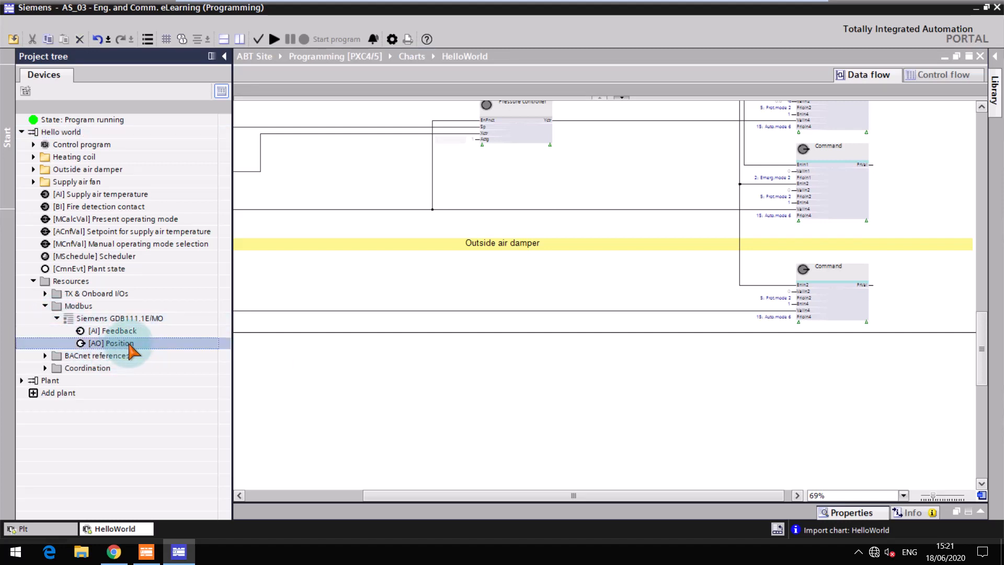
pyautogui.moveTo(112, 344); pyautogui.dragTo(653, 388)
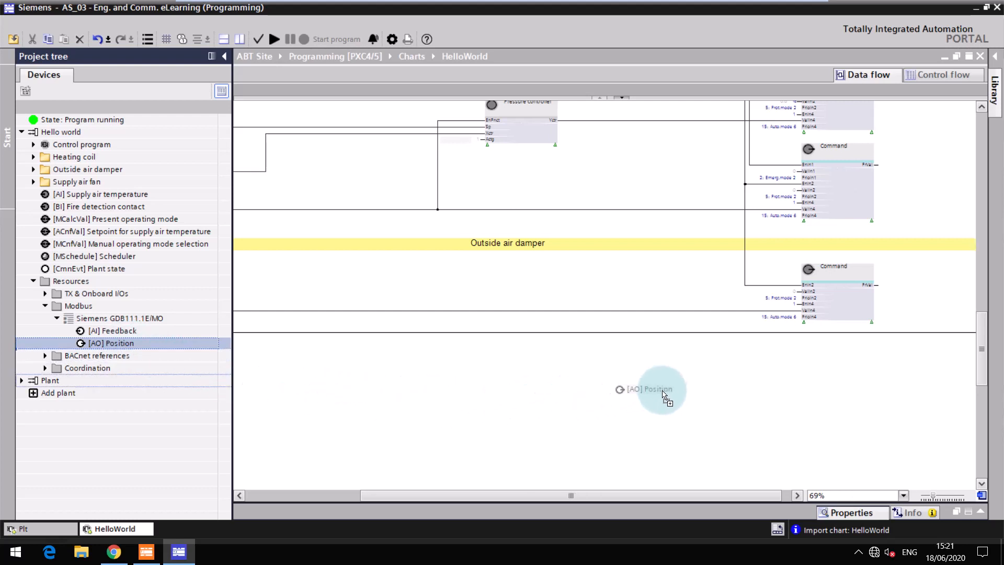
pyautogui.moveTo(659, 388); pyautogui.dragTo(823, 422)
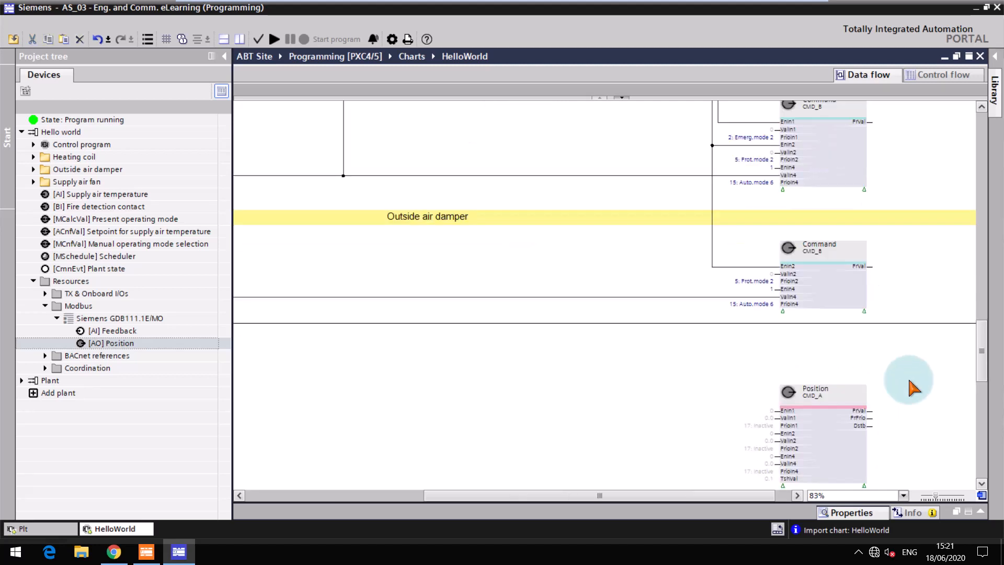
# Set Position's PrioIn2 to 5: Prot.mode 2 and PrioIn4 to 15: Auto.mode 6.
pyautogui.scroll(-3)
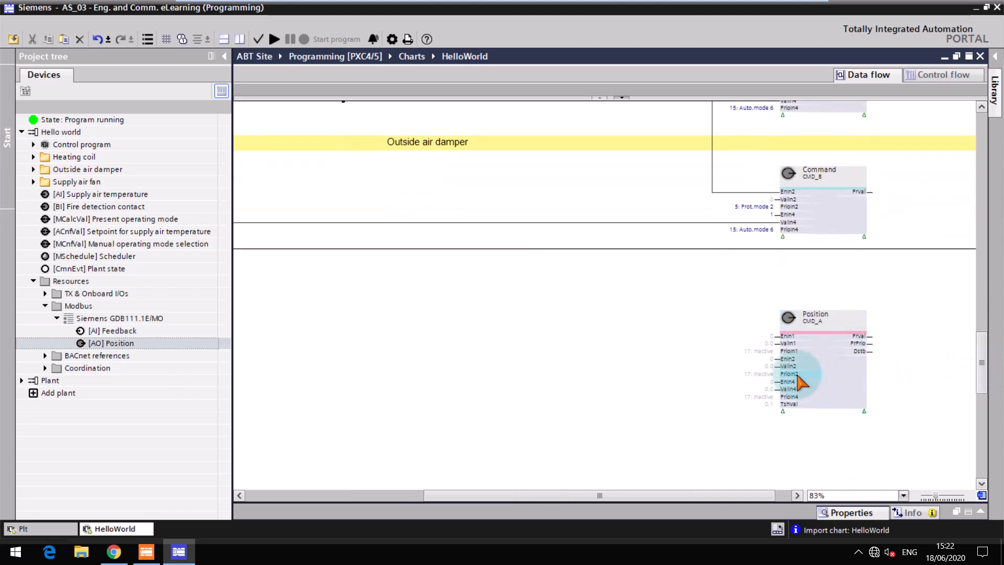
pyautogui.click(794, 374)
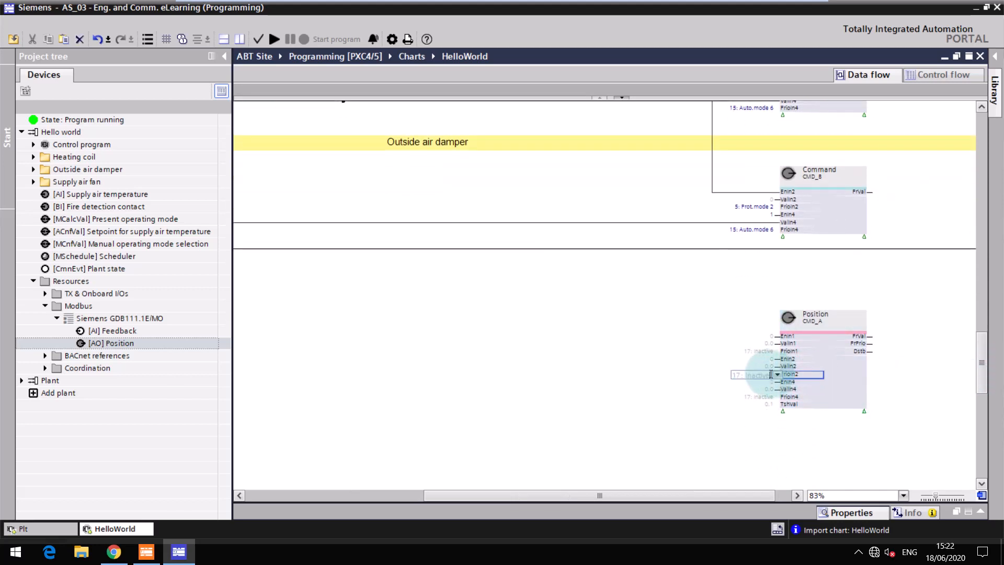
pyautogui.click(776, 374)
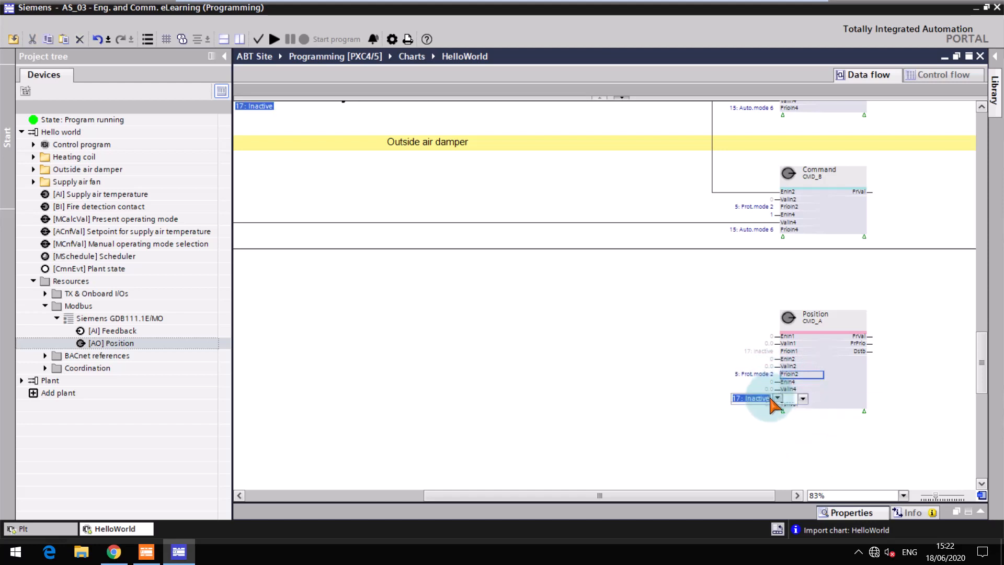
pyautogui.click(776, 399)
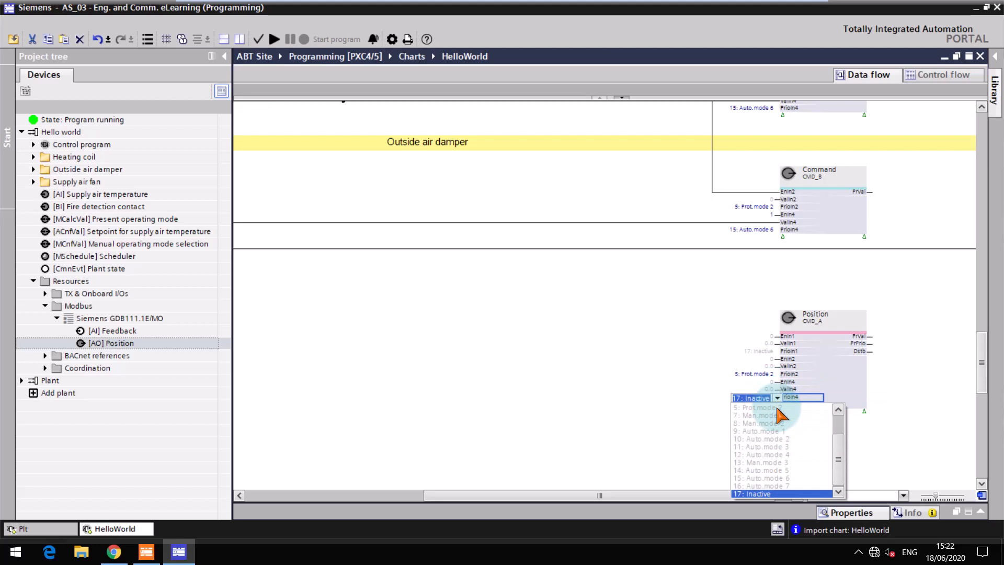
pyautogui.click(761, 477)
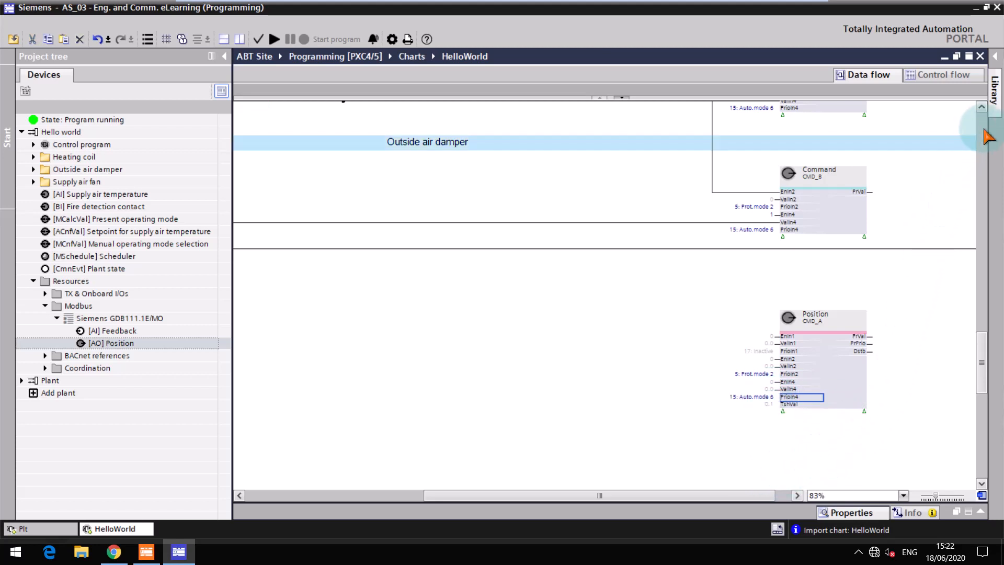
# Add SELBO_R selector blocks via 'se' and enter 100.0 into In1.
pyautogui.write('selbo')
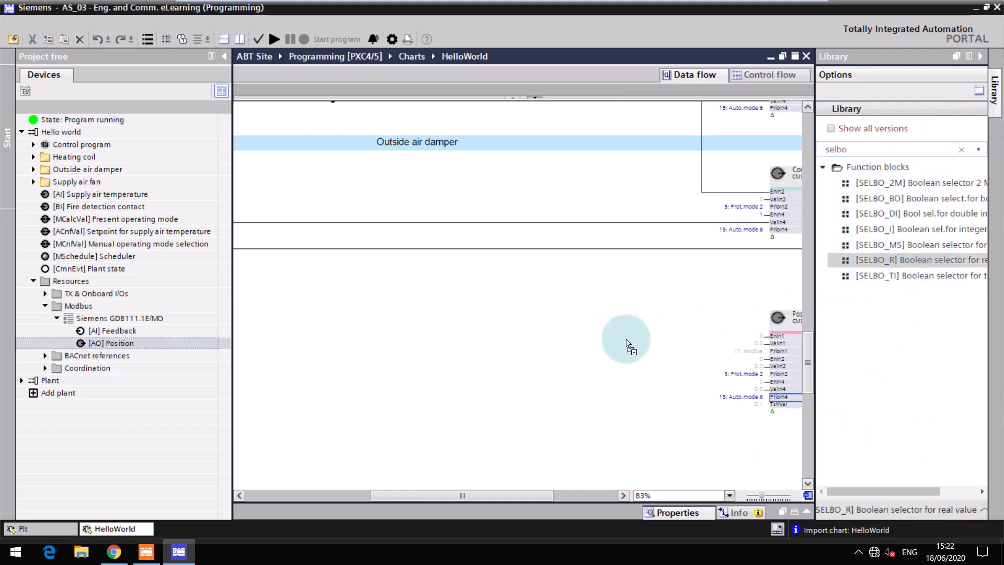
pyautogui.moveTo(908, 260); pyautogui.dragTo(555, 330)
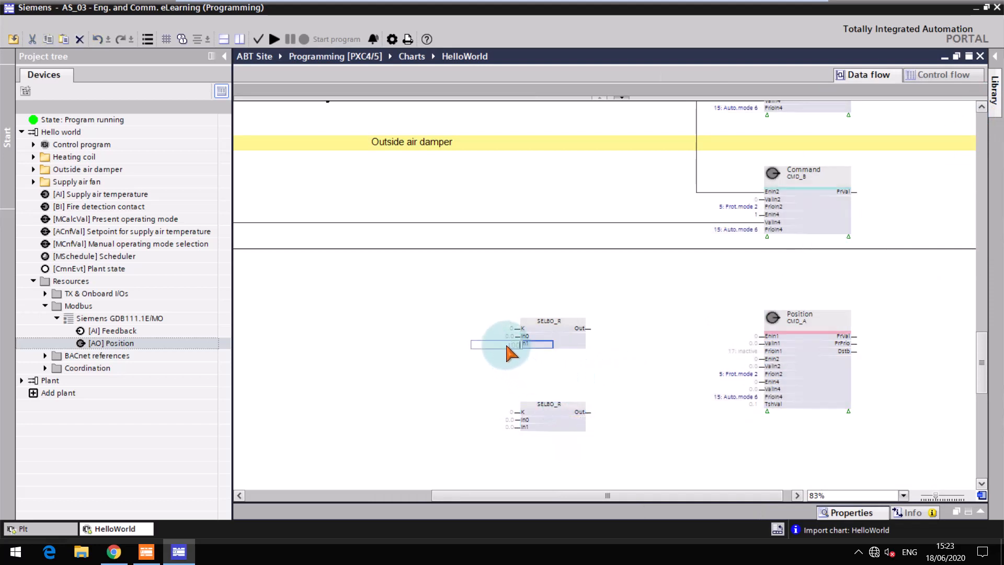
pyautogui.write('100.0')
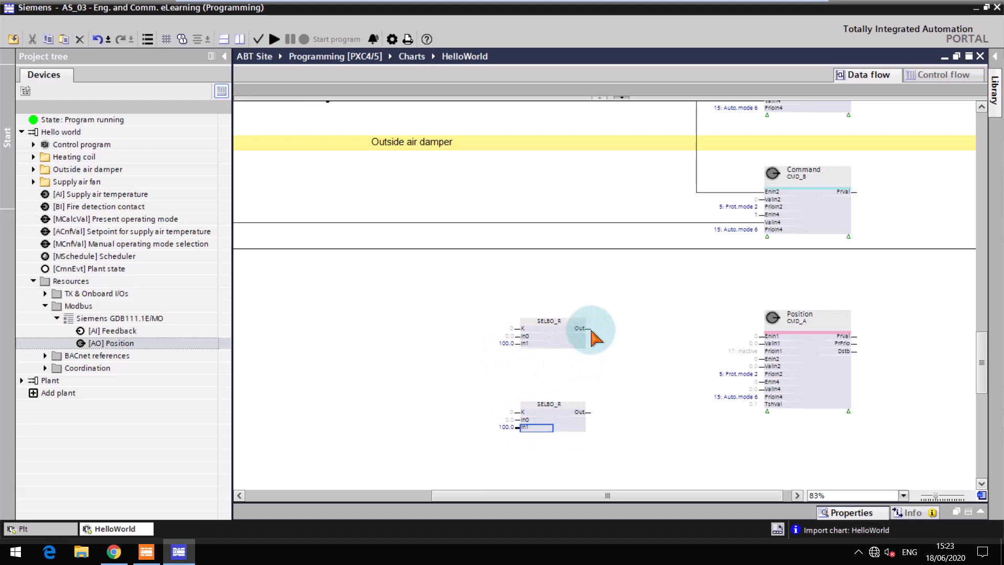
pyautogui.moveTo(583, 329)
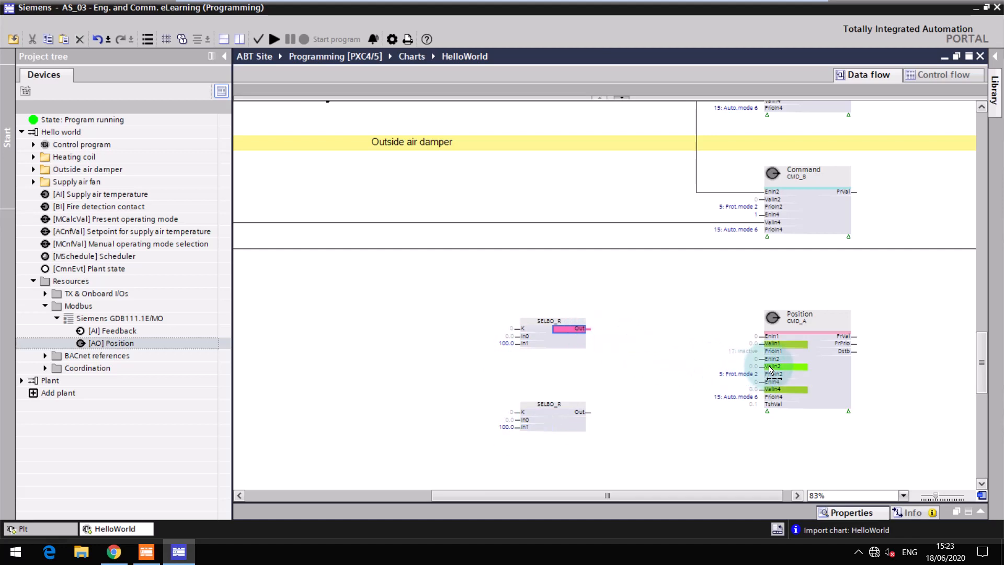
# Wire the first SELBO_R output to the Position command and the switching signal into the second selector.
pyautogui.moveTo(583, 328); pyautogui.dragTo(768, 372)
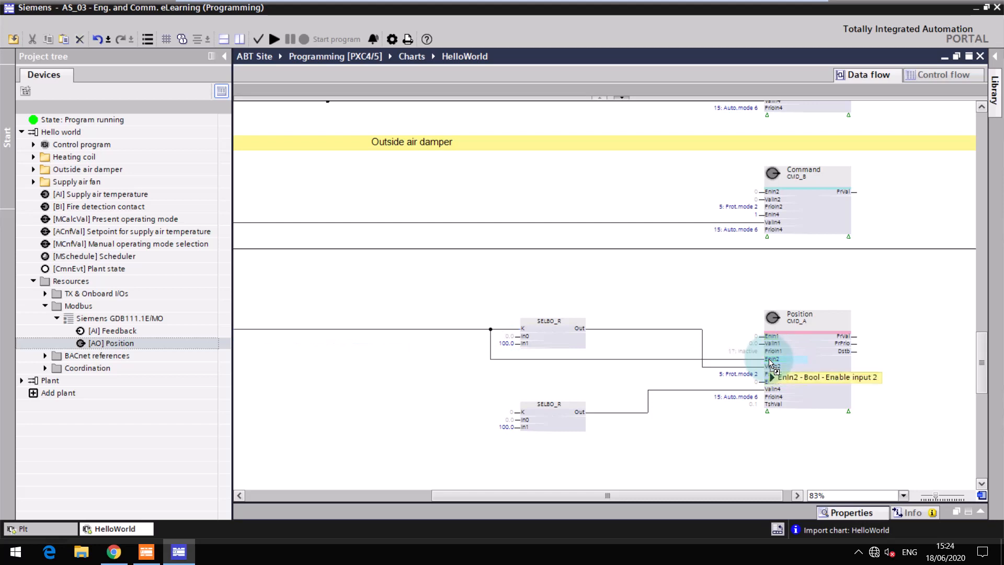
pyautogui.moveTo(774, 364)
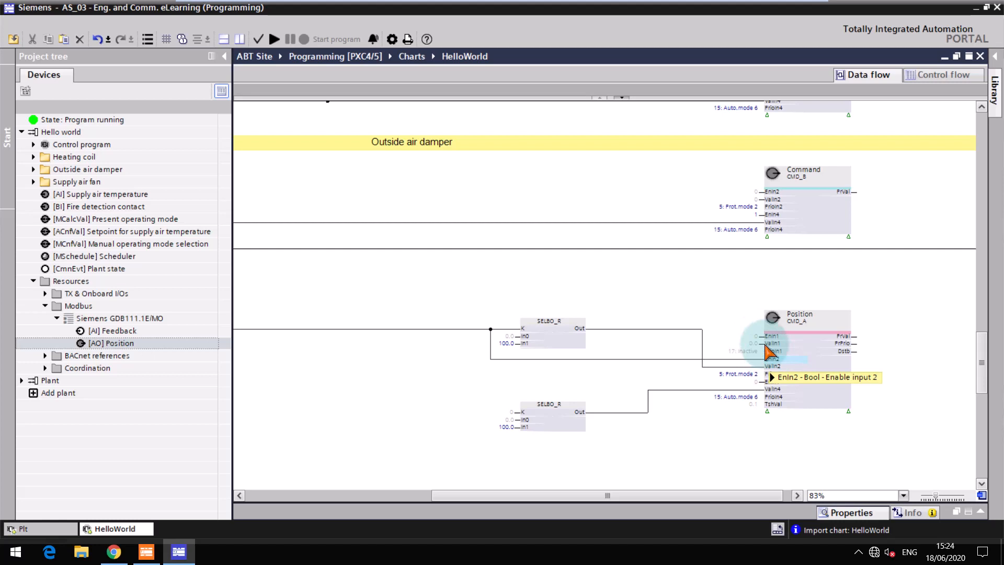
pyautogui.moveTo(755, 227)
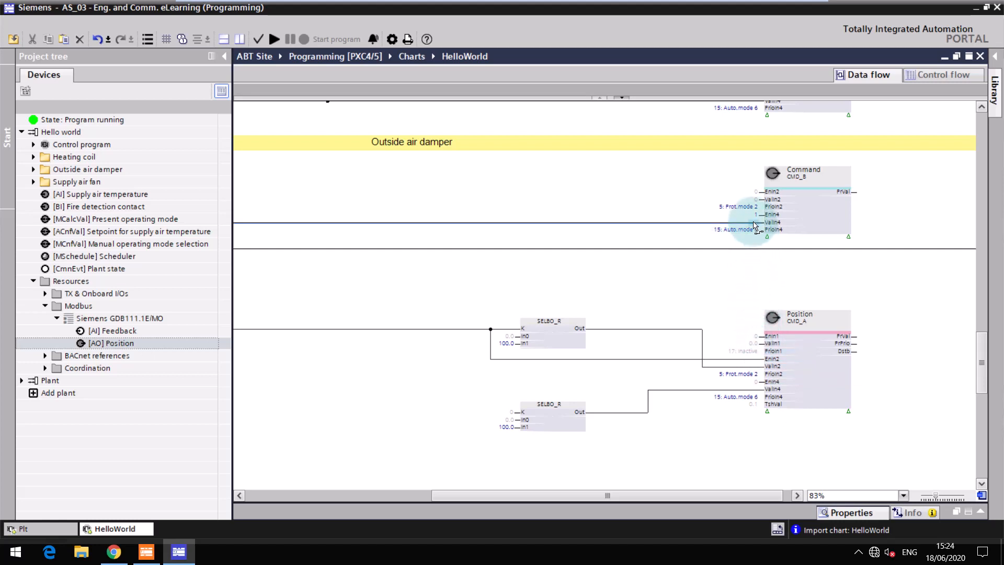
pyautogui.moveTo(756, 229); pyautogui.dragTo(564, 394)
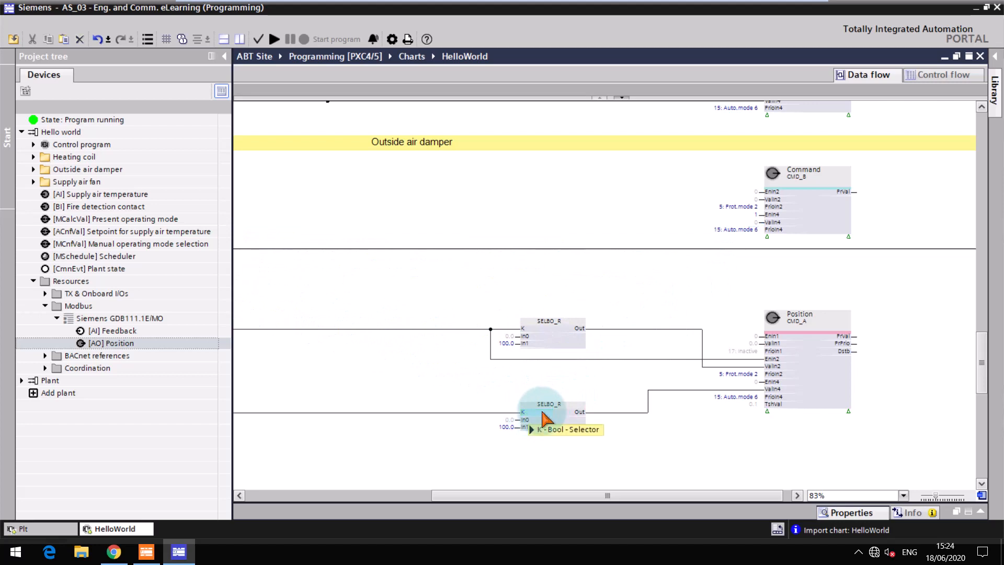
pyautogui.moveTo(754, 389)
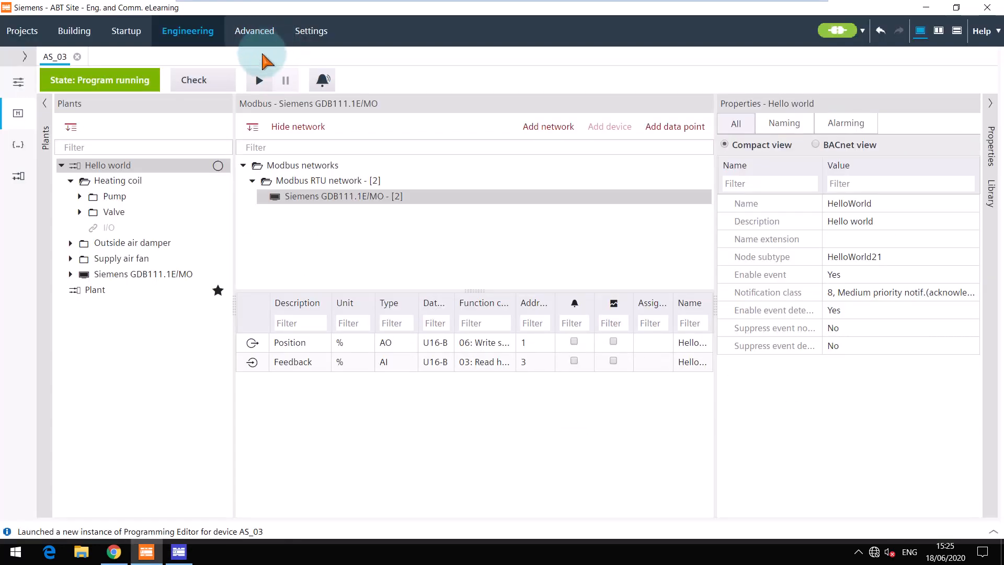
# Assign all Hello world data points to the on-board I/O terminals.
pyautogui.click(17, 82)
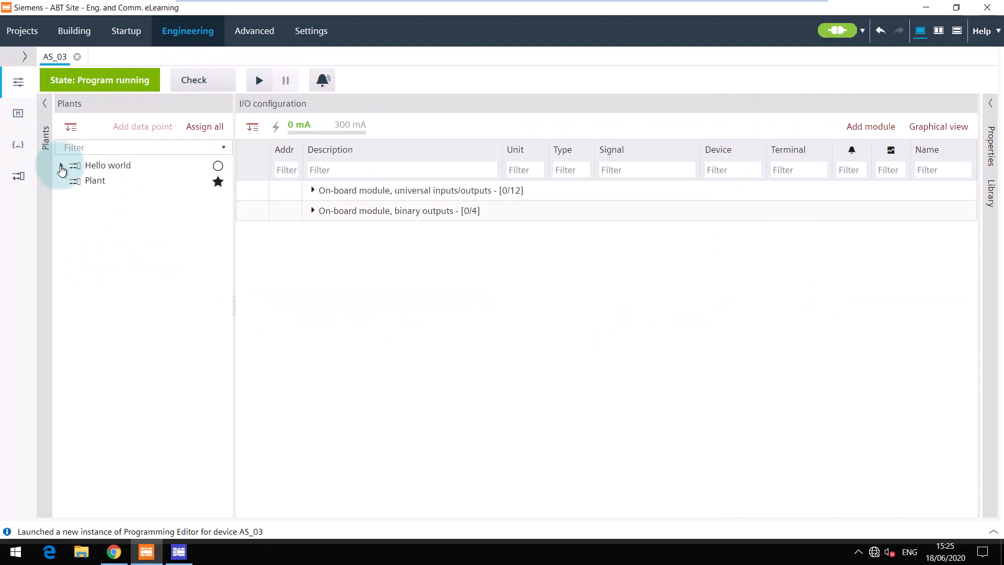
pyautogui.click(62, 165)
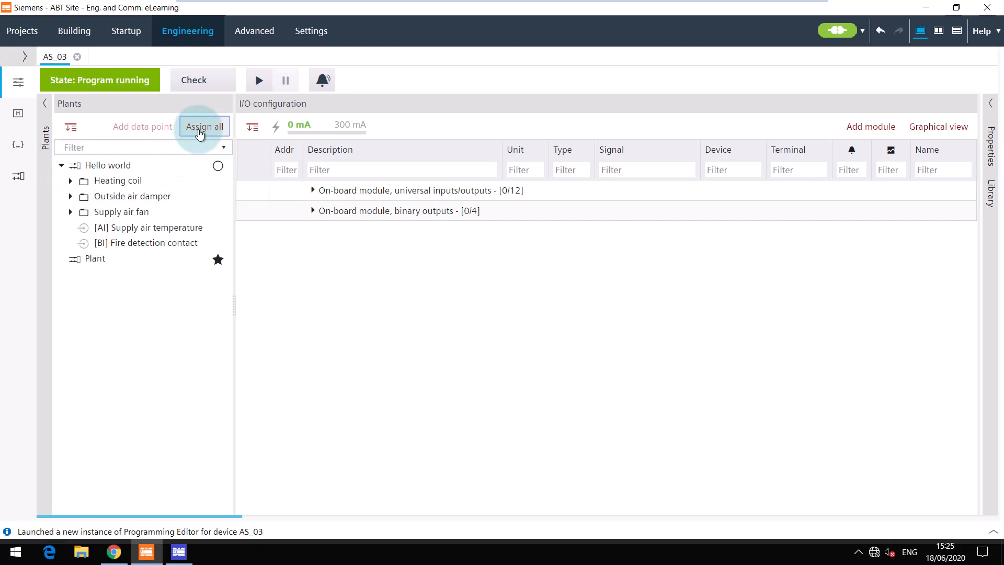
pyautogui.click(204, 126)
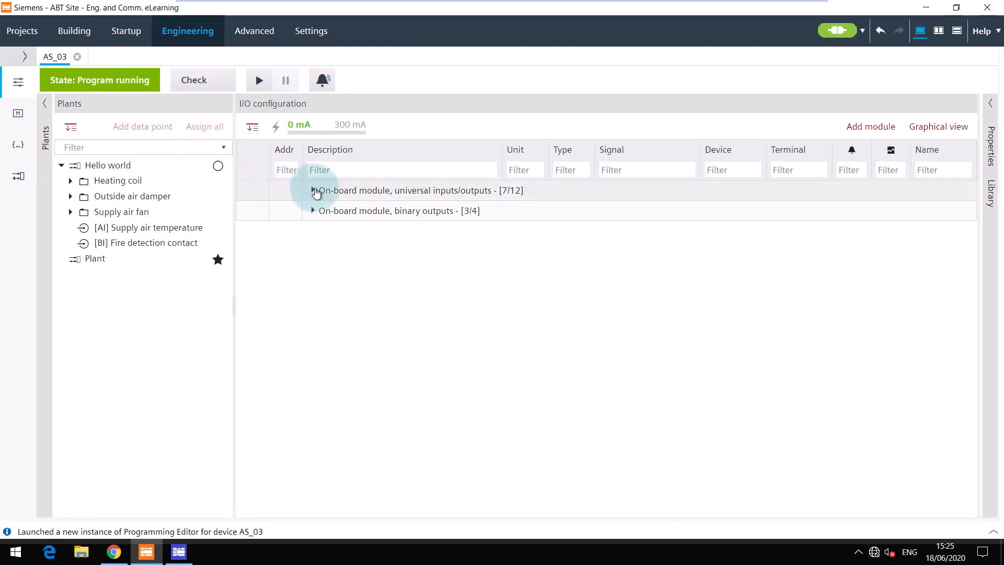
# Review the universal I/O and binary output assignments, then return to the HelloWorld chart.
pyautogui.click(313, 191)
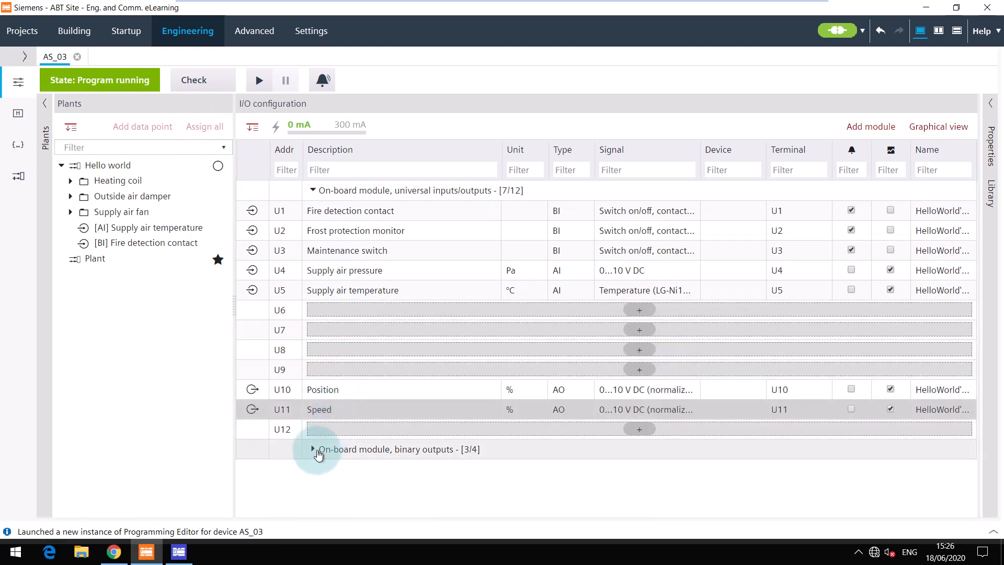
pyautogui.click(313, 449)
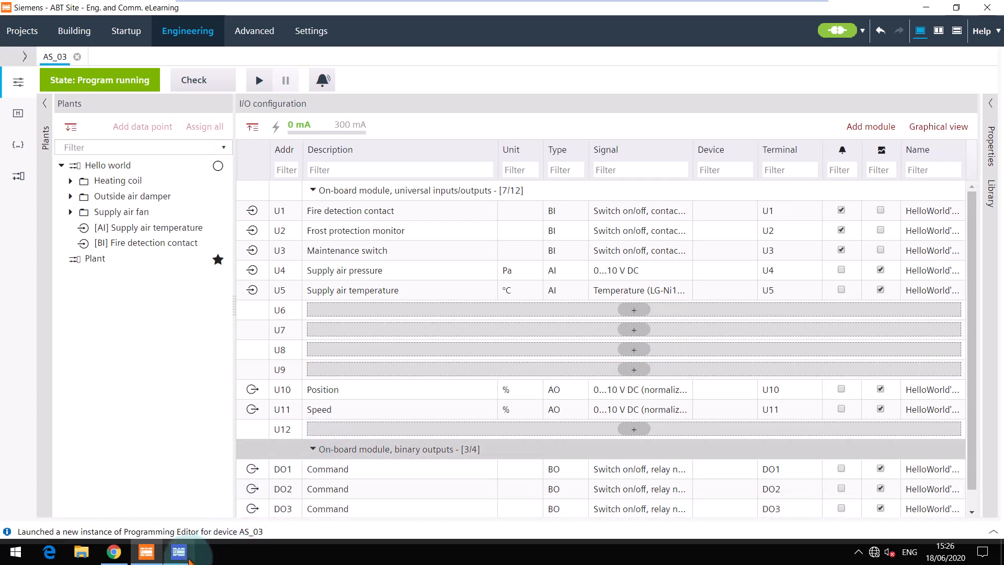
pyautogui.click(179, 551)
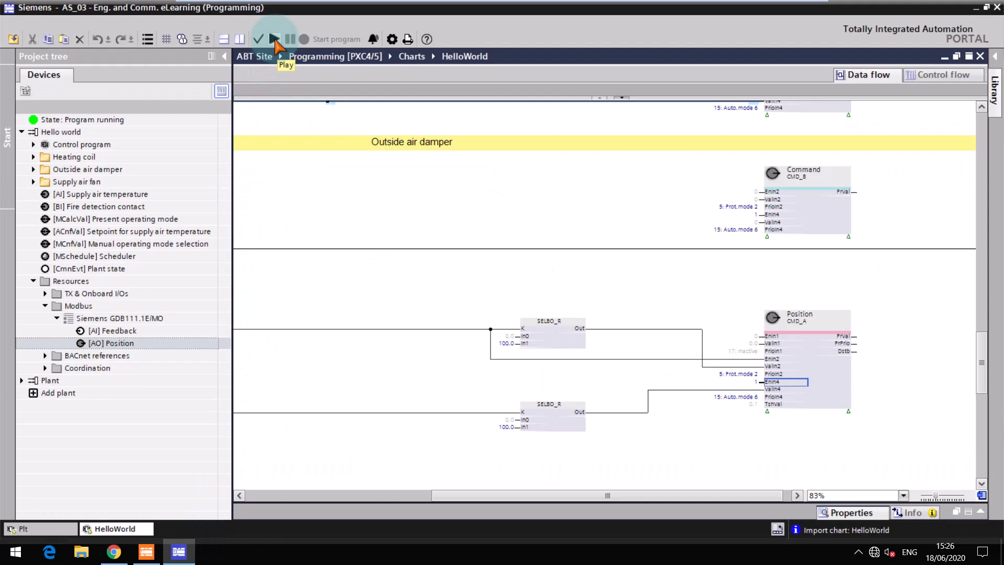
# Simulate the HelloWorld program with the manual operating mode set to '3: On'.
pyautogui.click(274, 40)
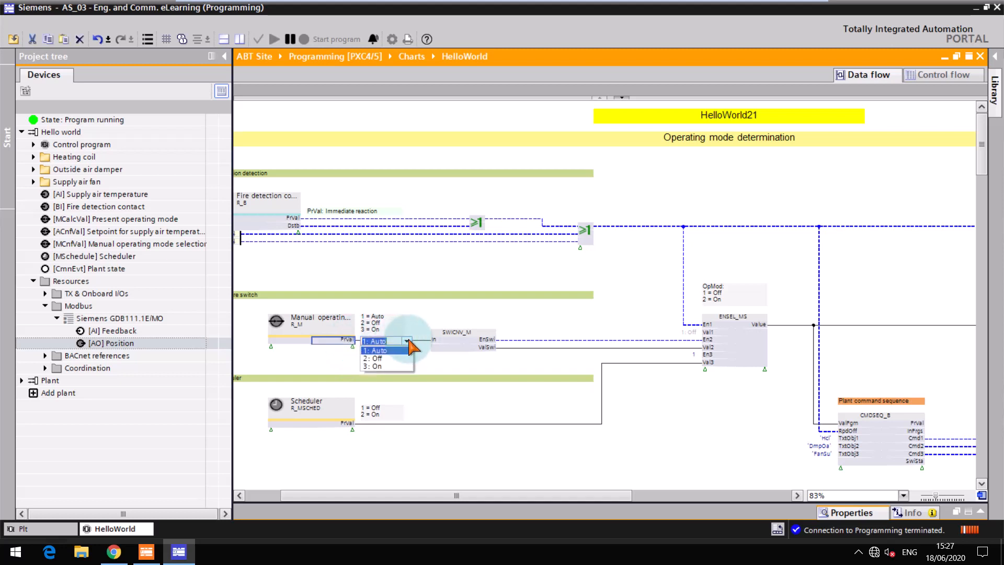
pyautogui.click(374, 367)
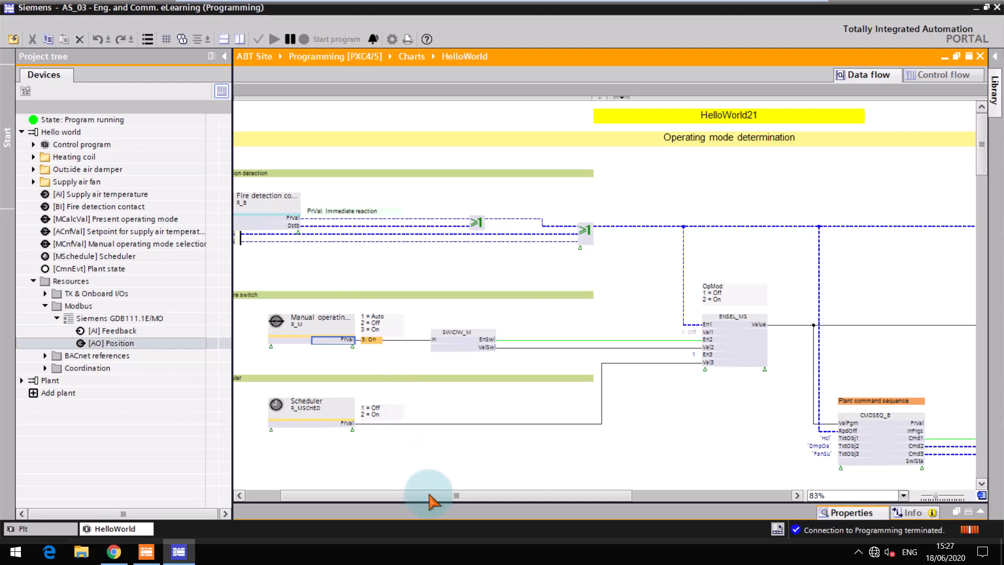
pyautogui.moveTo(428, 495); pyautogui.dragTo(537, 495)
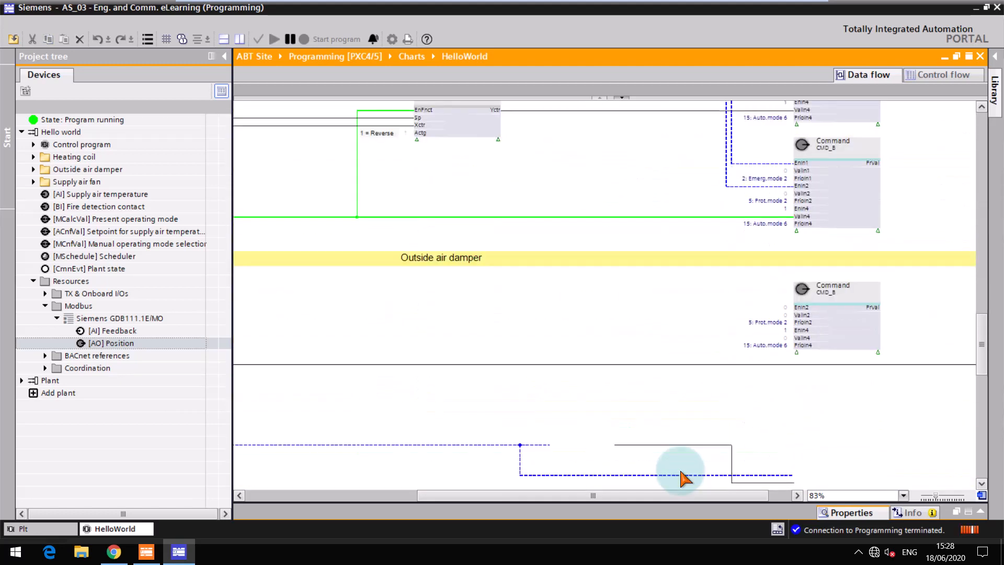
pyautogui.scroll(-3)
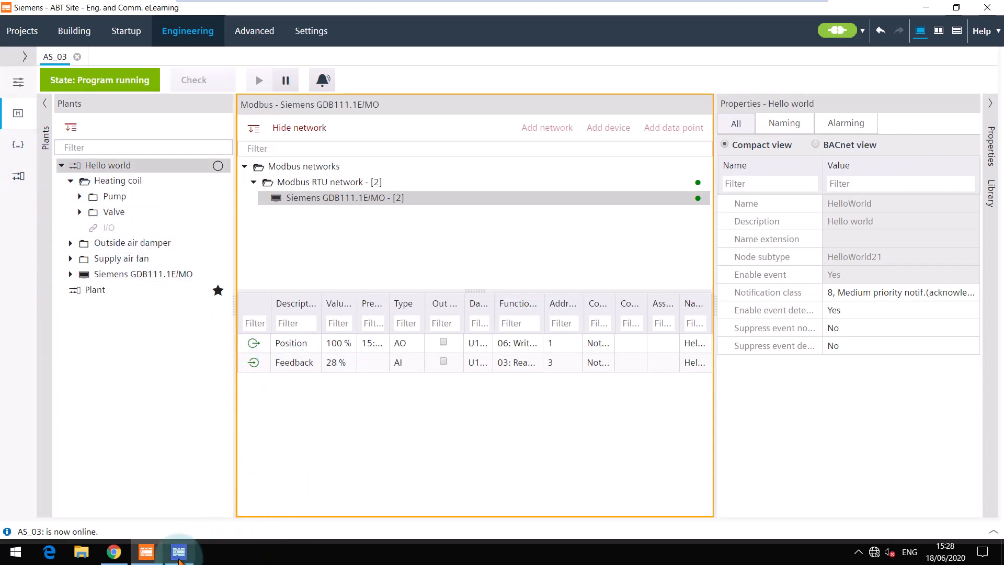
# Confirm Position reads 100% and Feedback 28%, then return to the HelloWorld chart.
pyautogui.click(178, 552)
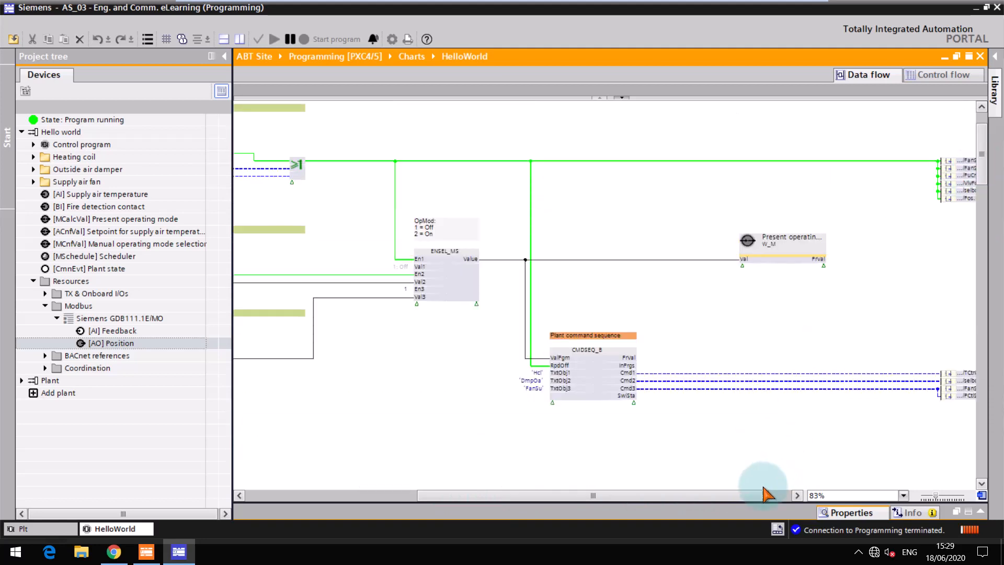
# Halt the HelloWorld simulation and expand Outside air damper to reveal its BO Command point.
pyautogui.hscroll(-3)
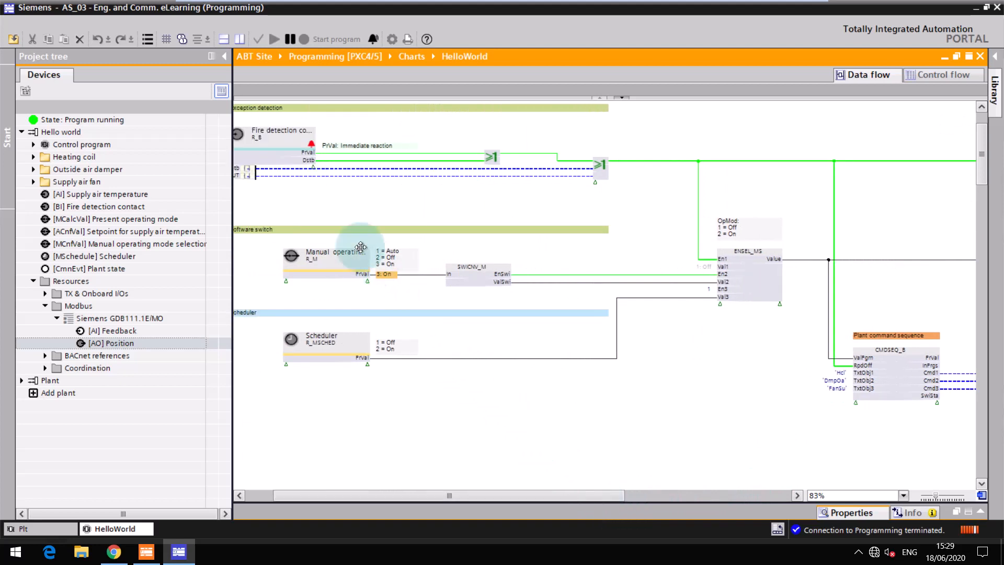
pyautogui.click(289, 39)
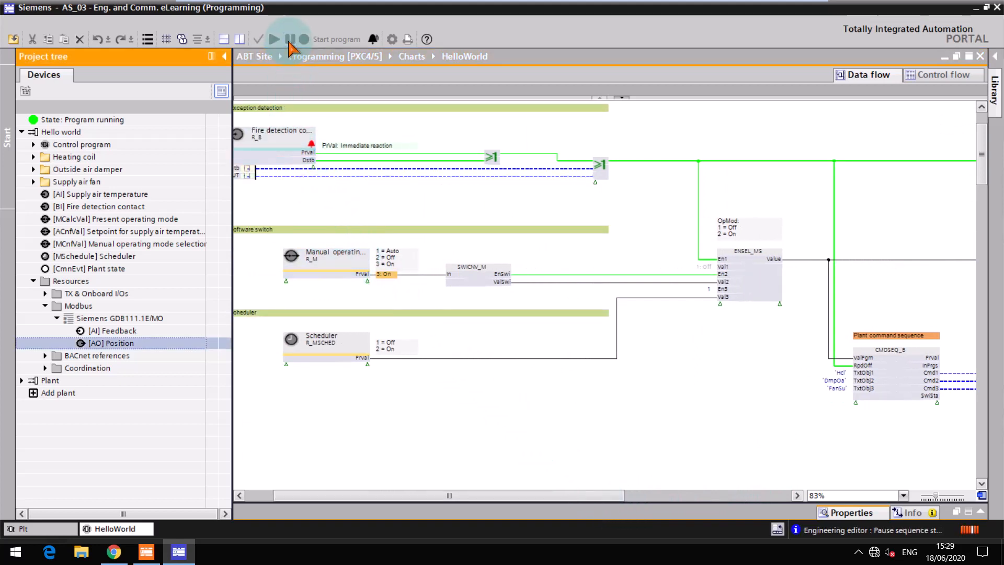
pyautogui.click(301, 39)
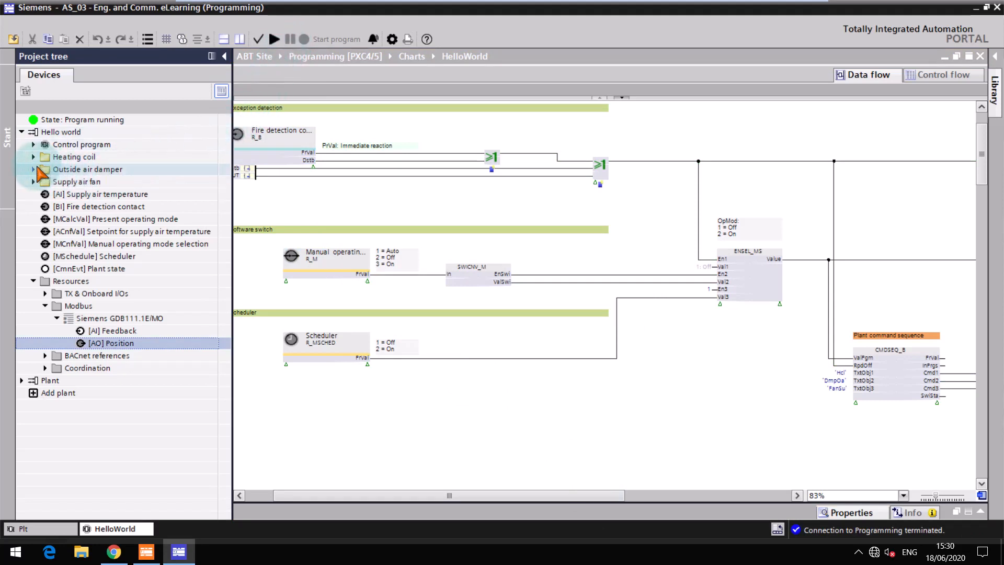
pyautogui.click(34, 169)
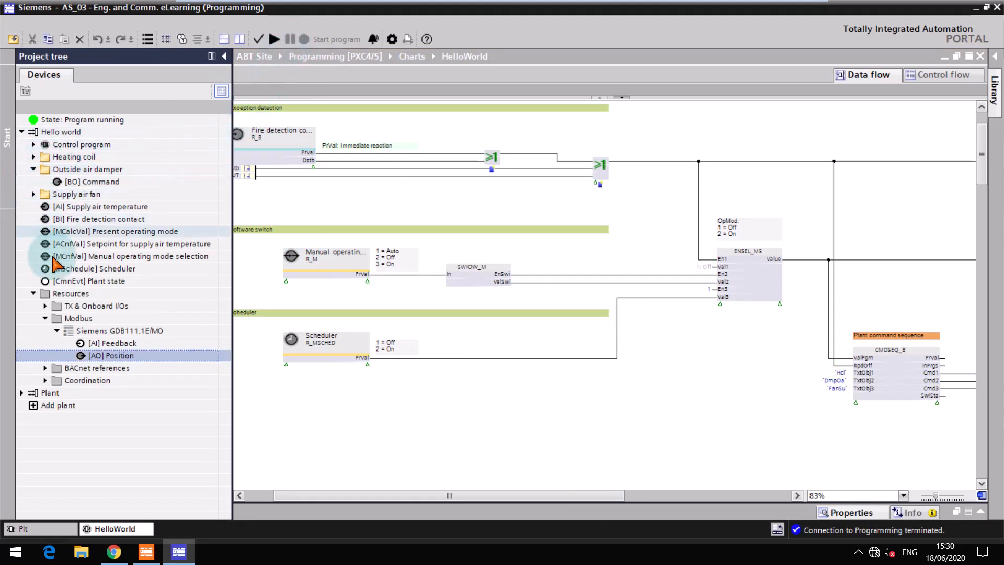